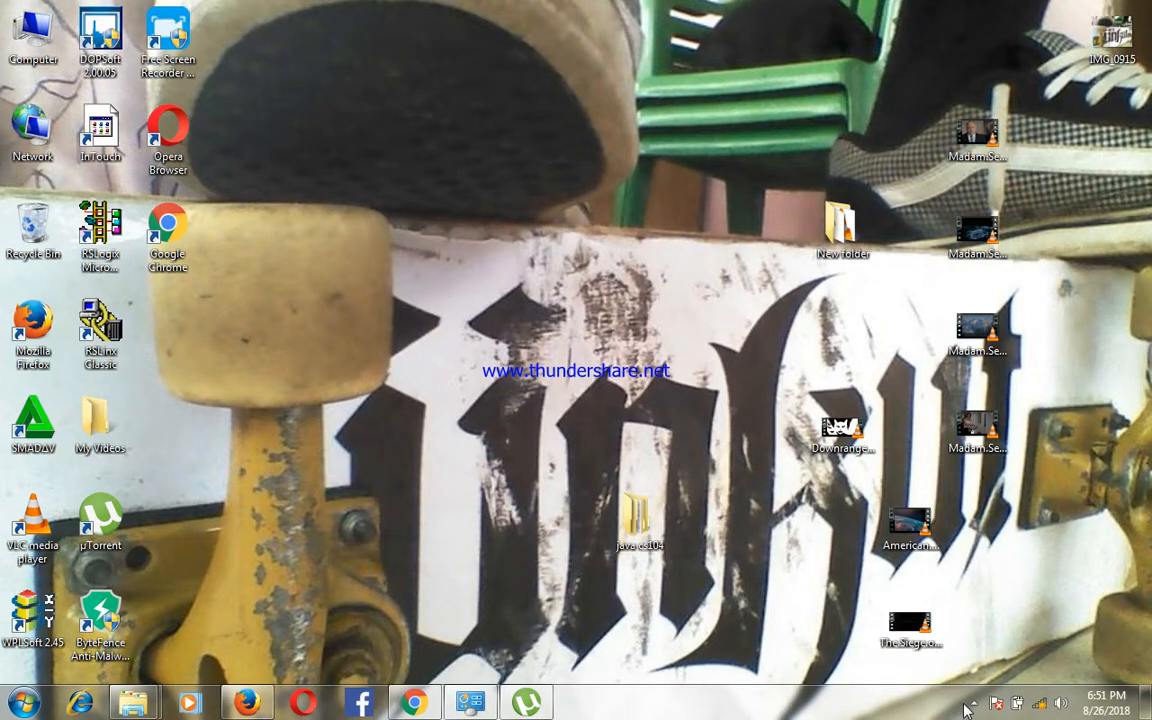
# Step: Launch InTouch WindowMaker from its desktop shortcut, reaching the missing licence file warning
pyautogui.click(972, 704)
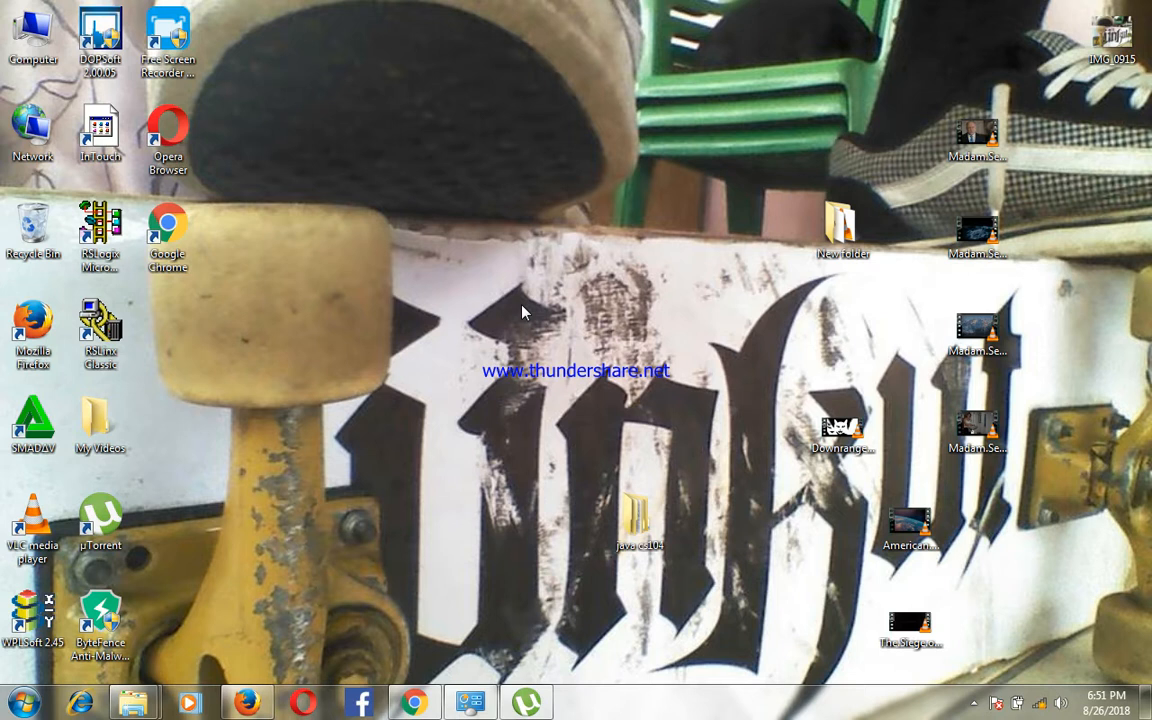
pyautogui.moveTo(424, 218)
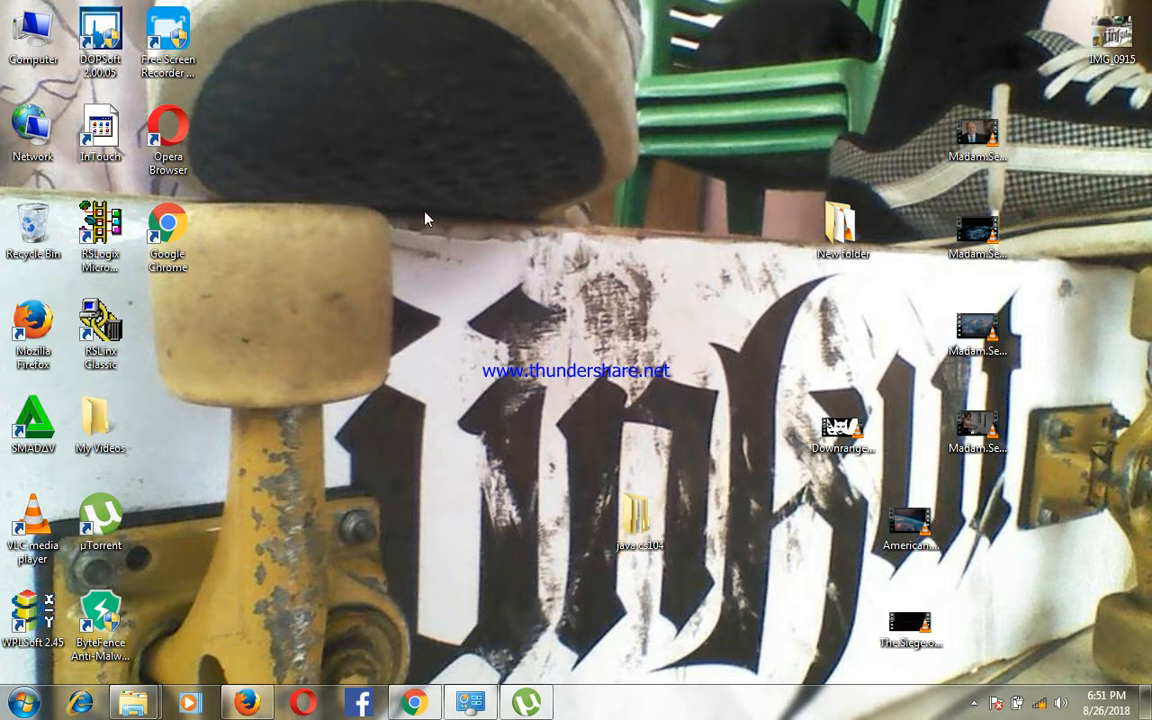
pyautogui.moveTo(314, 148)
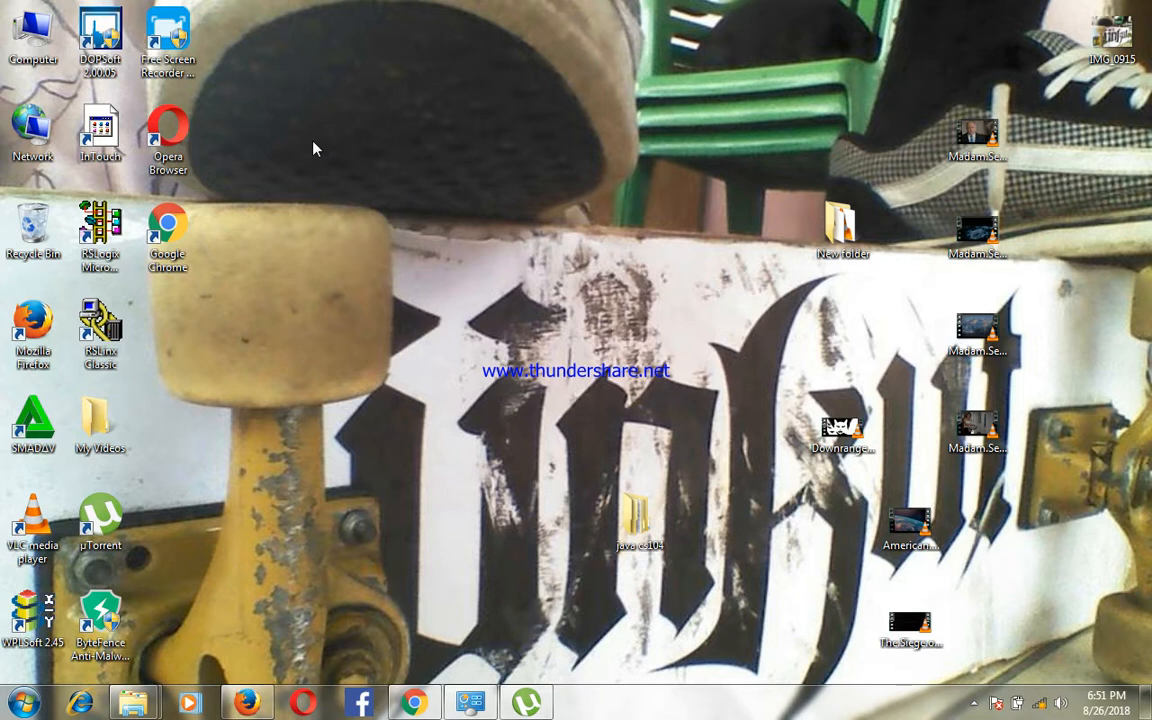
pyautogui.click(168, 138)
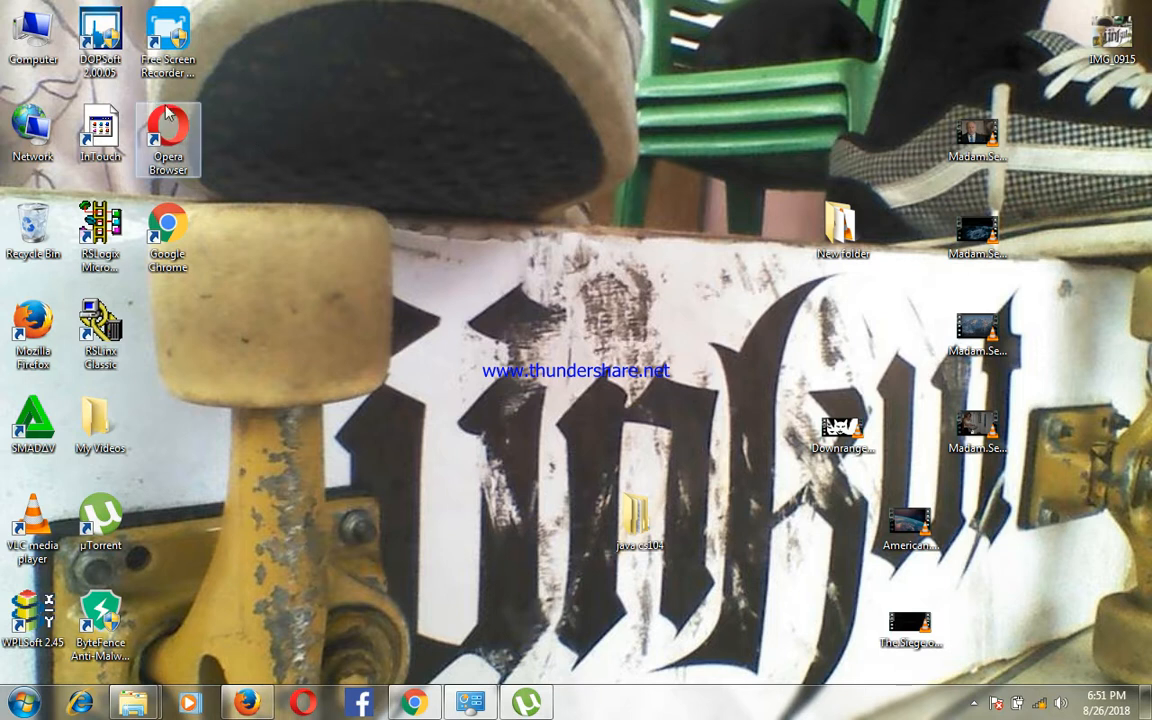
pyautogui.moveTo(100, 136)
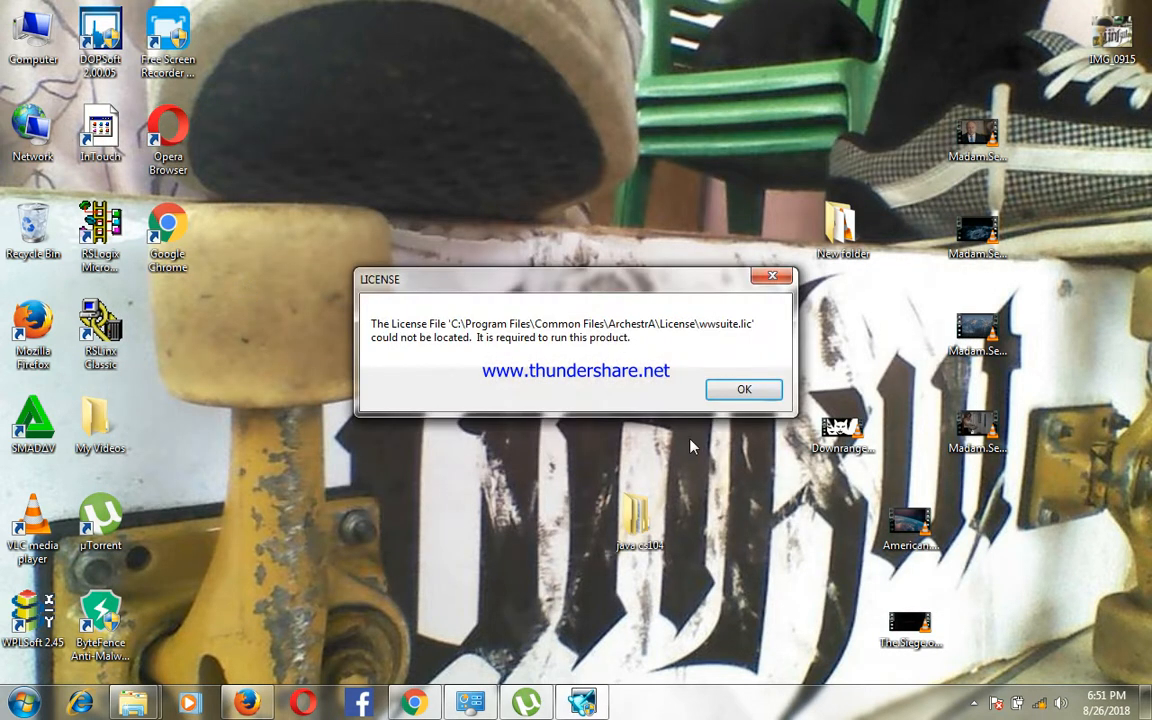
# Step: Dismiss the licence warnings and keep running in demo mode, reaching the Windows to Open list with fredscada ticked
pyautogui.click(744, 388)
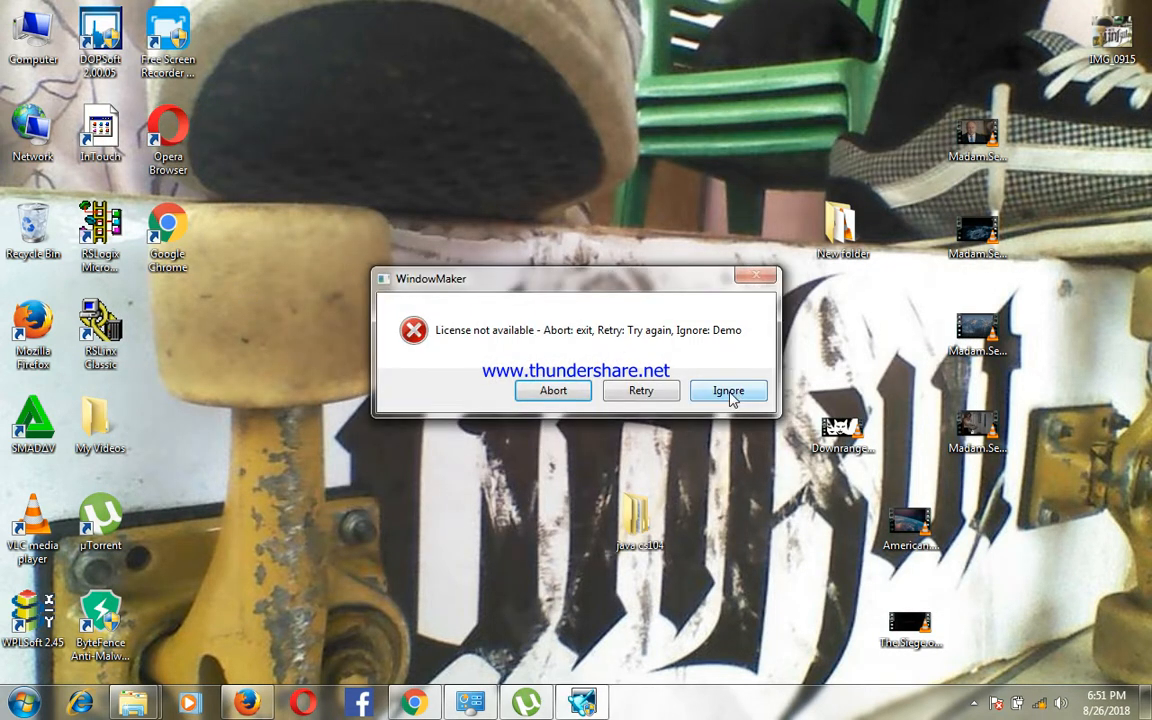
pyautogui.click(728, 390)
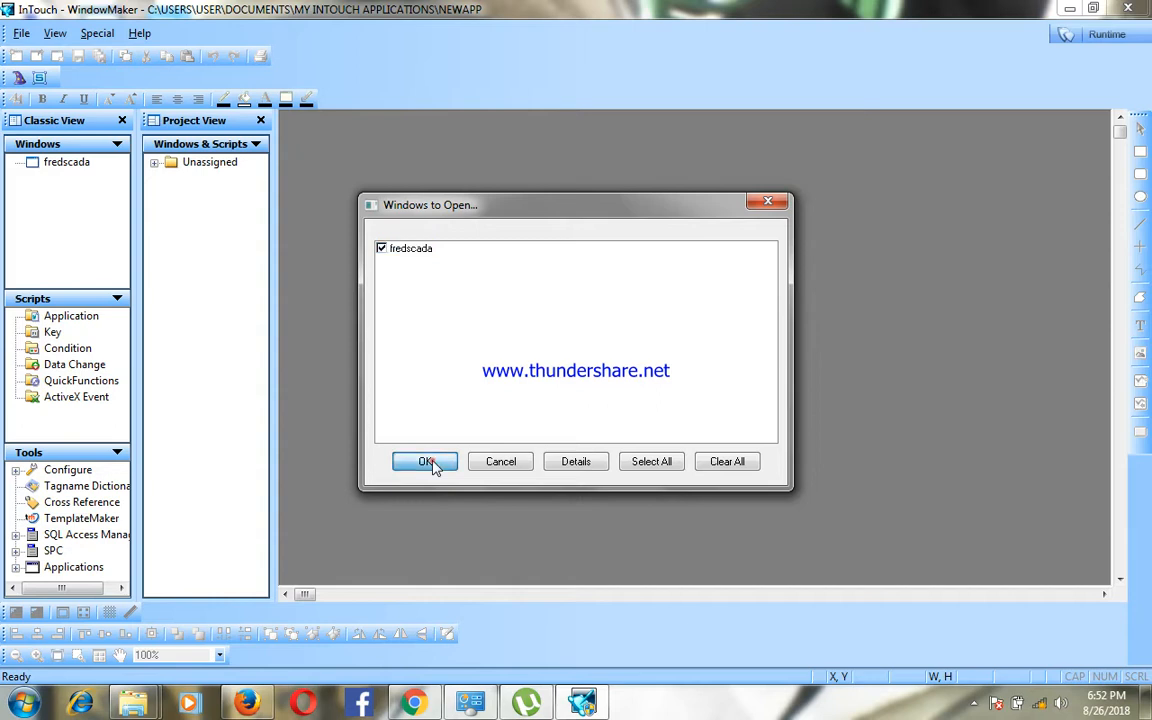
# Step: Open the fredscada window with its tank, pump, piping and start/stop control panel graphics
pyautogui.click(424, 460)
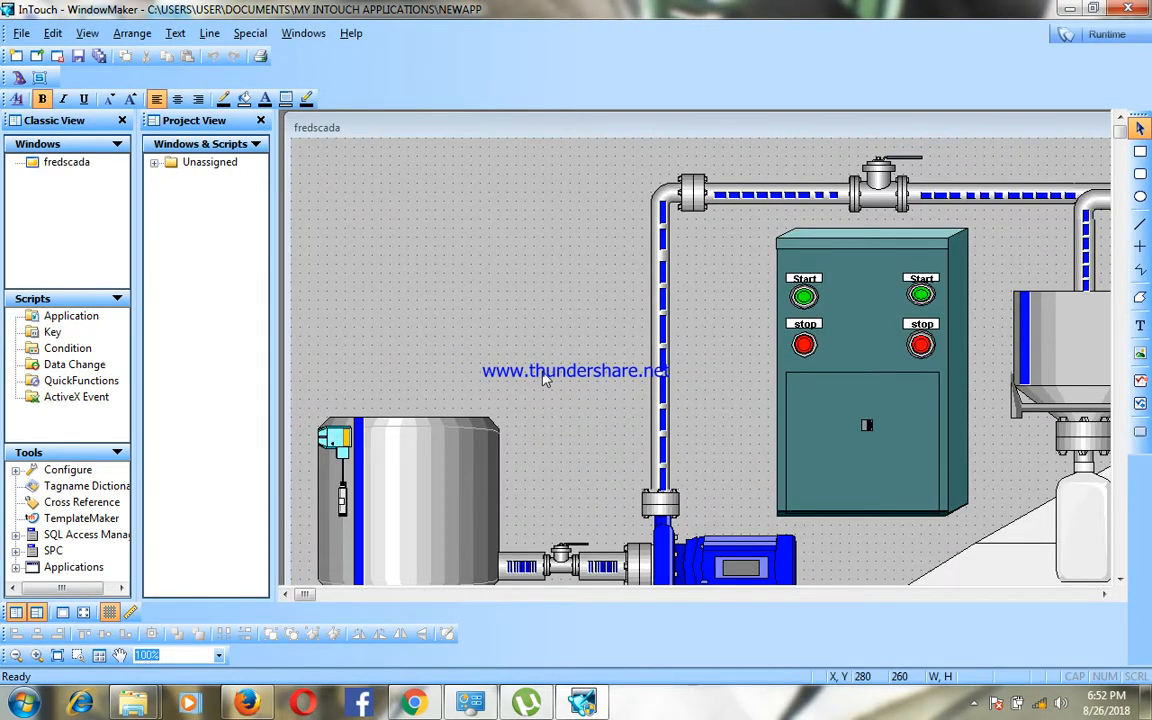
pyautogui.moveTo(940, 424)
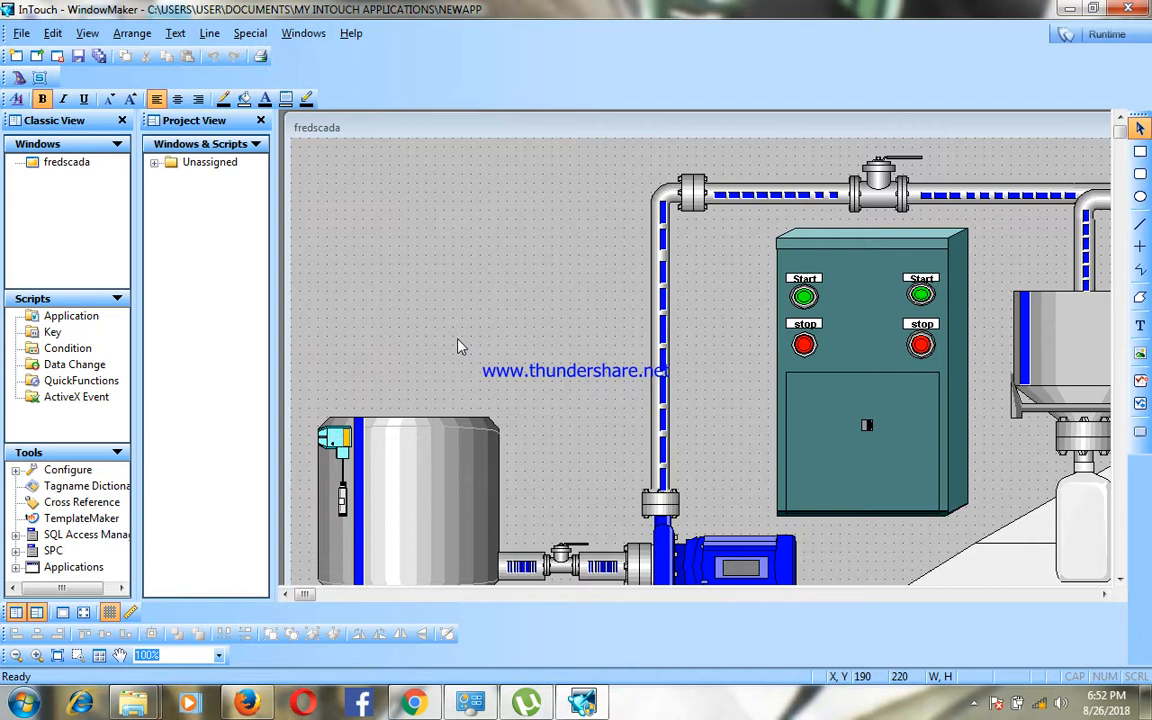
pyautogui.moveTo(476, 290)
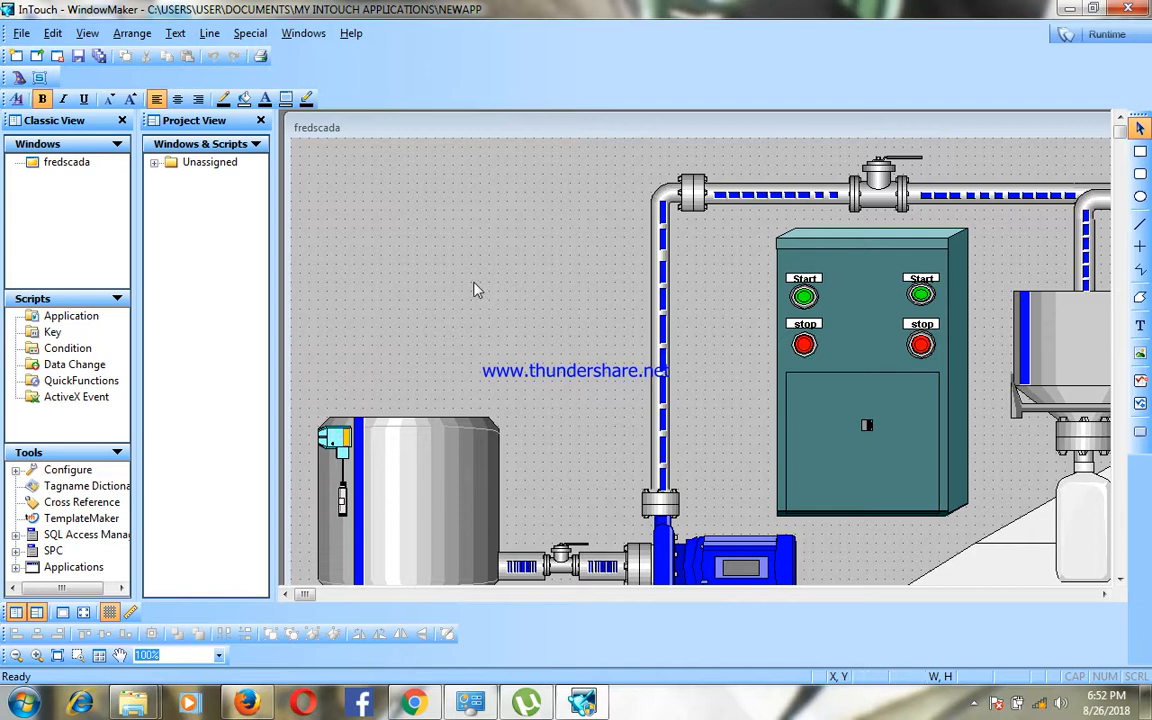
pyautogui.moveTo(604, 280)
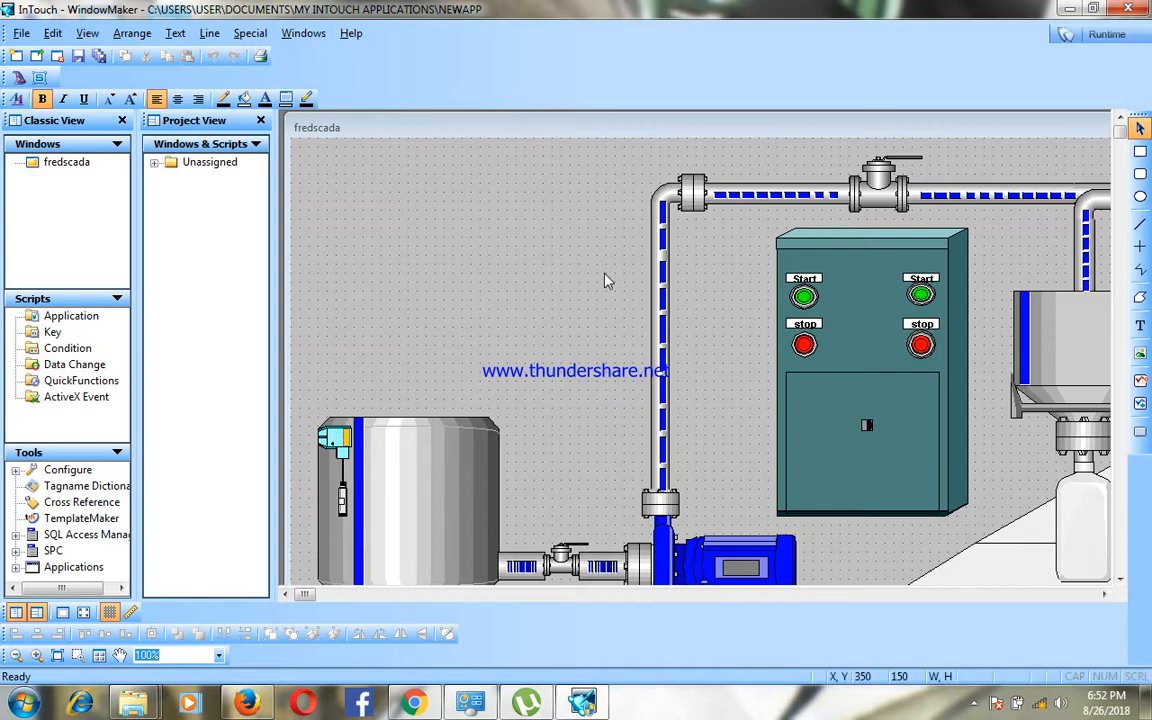
pyautogui.moveTo(824, 308)
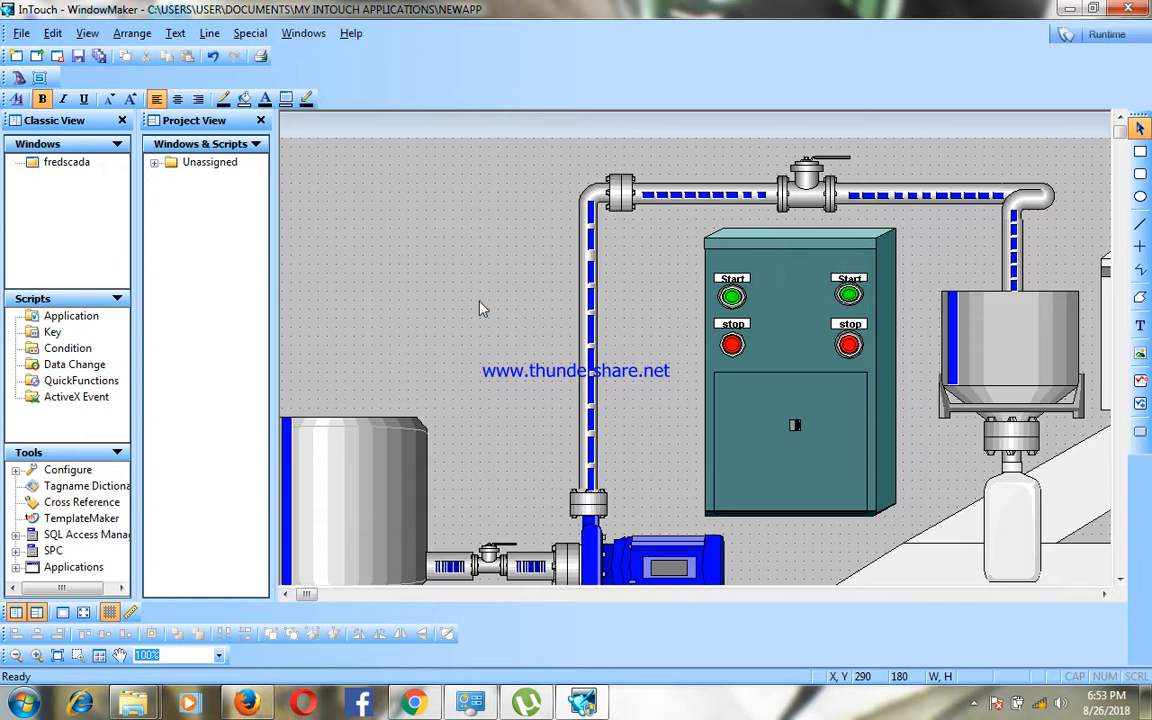
pyautogui.moveTo(488, 254)
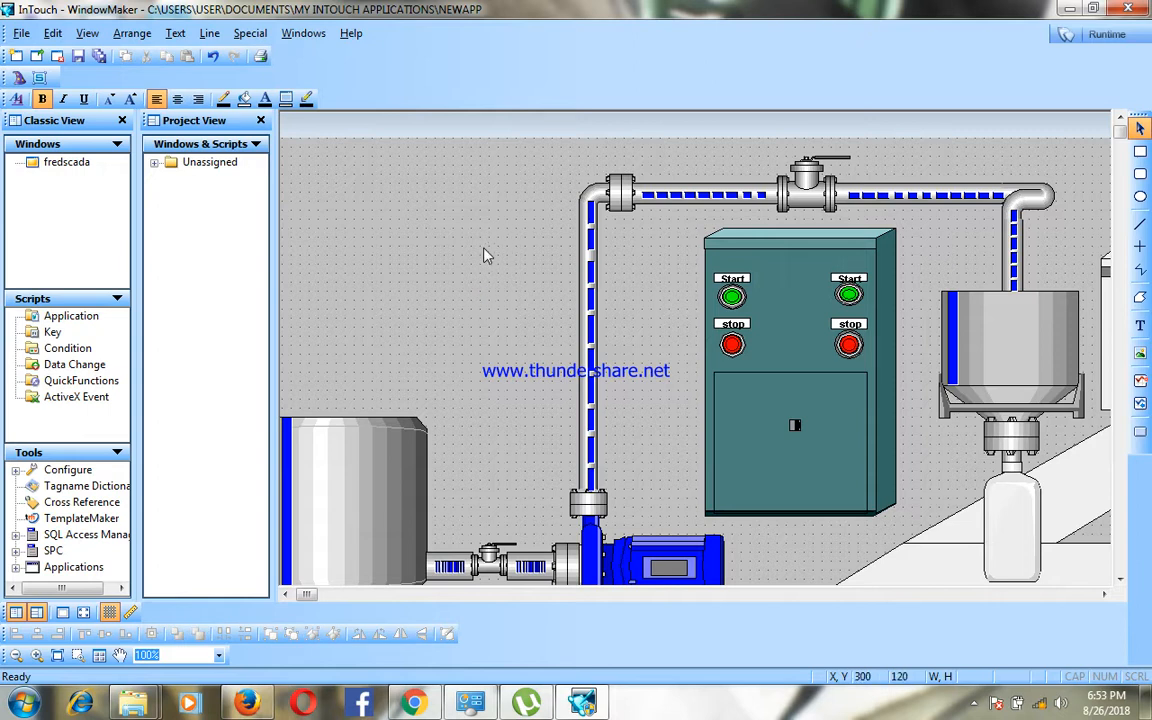
pyautogui.moveTo(480, 258)
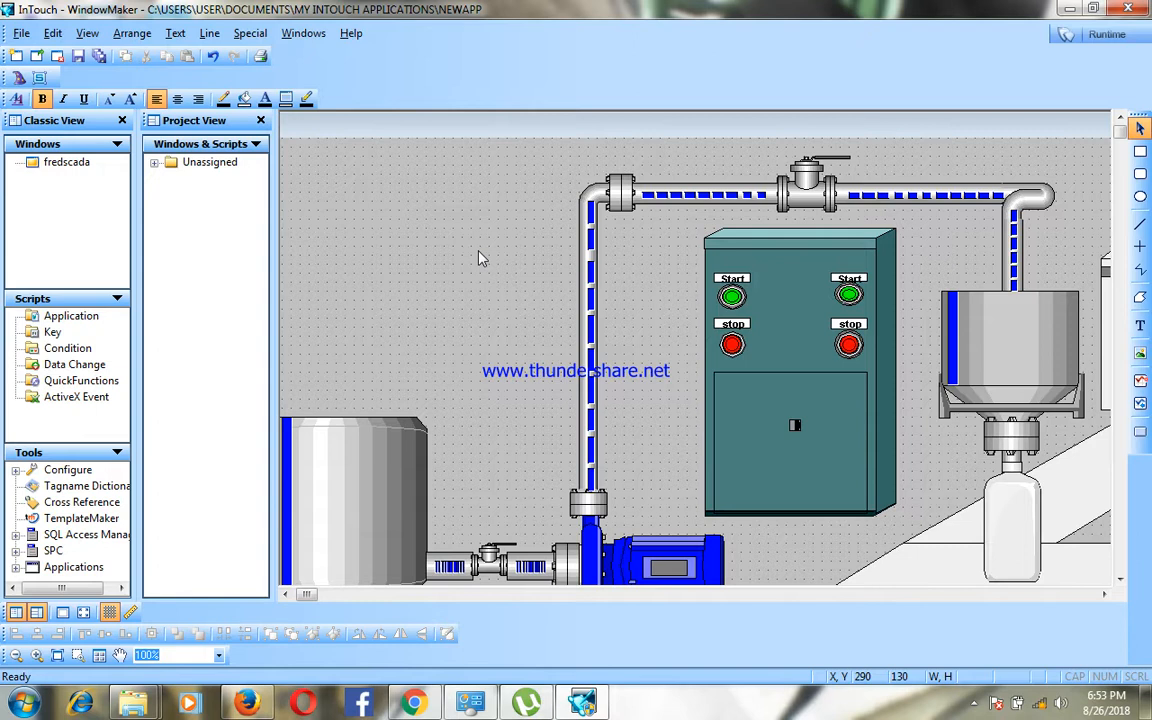
# Step: Bring up the fredscada Window Scripts editor showing the On Show script that zeroes the variables
pyautogui.rightClick(480, 258)
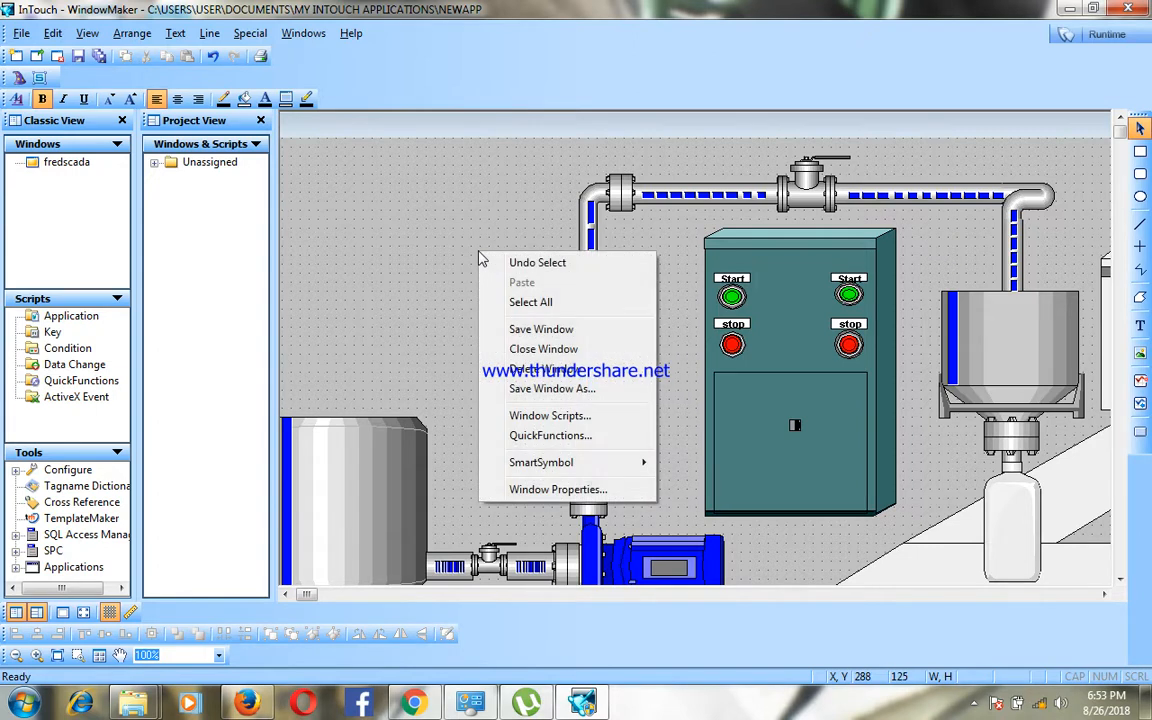
pyautogui.moveTo(548, 414)
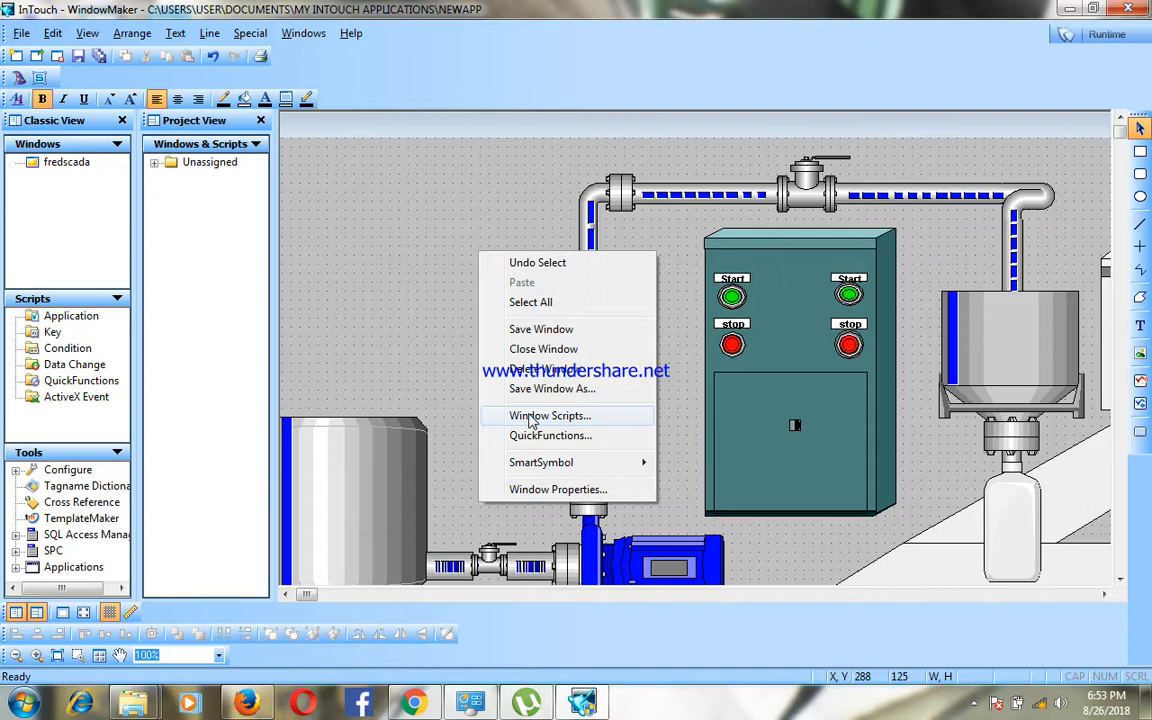
pyautogui.click(548, 414)
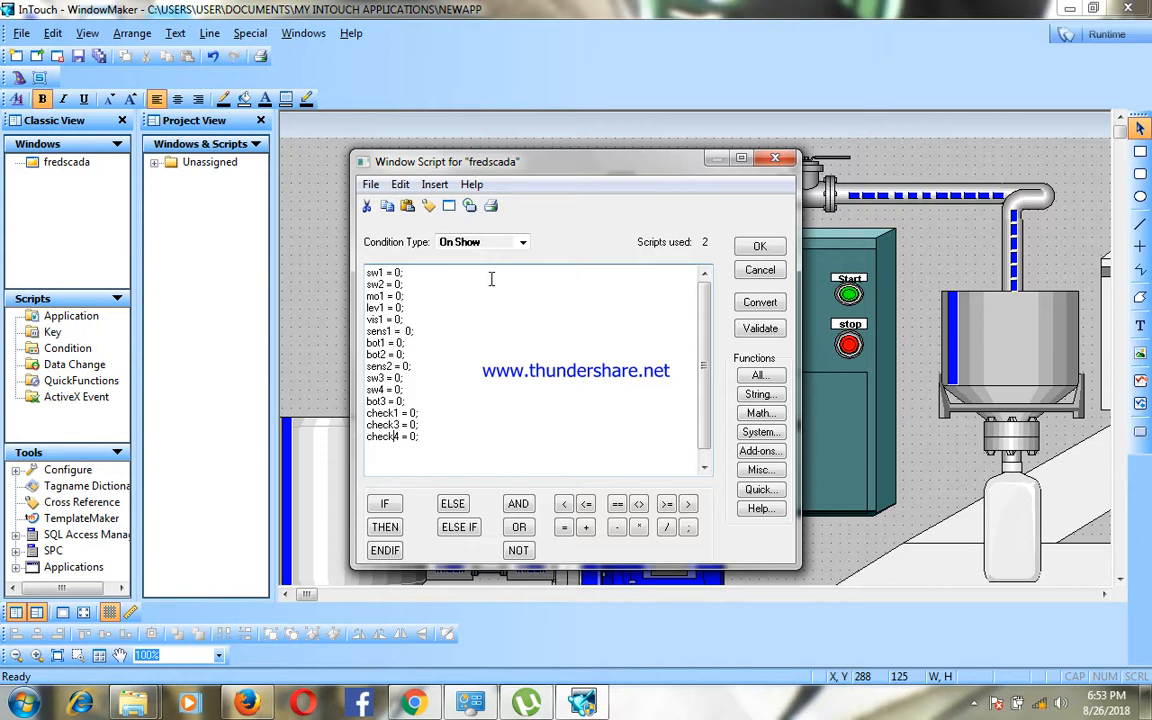
# Step: Switch the condition type to While Showing and read through the IF/THEN tank and switch logic
pyautogui.click(520, 242)
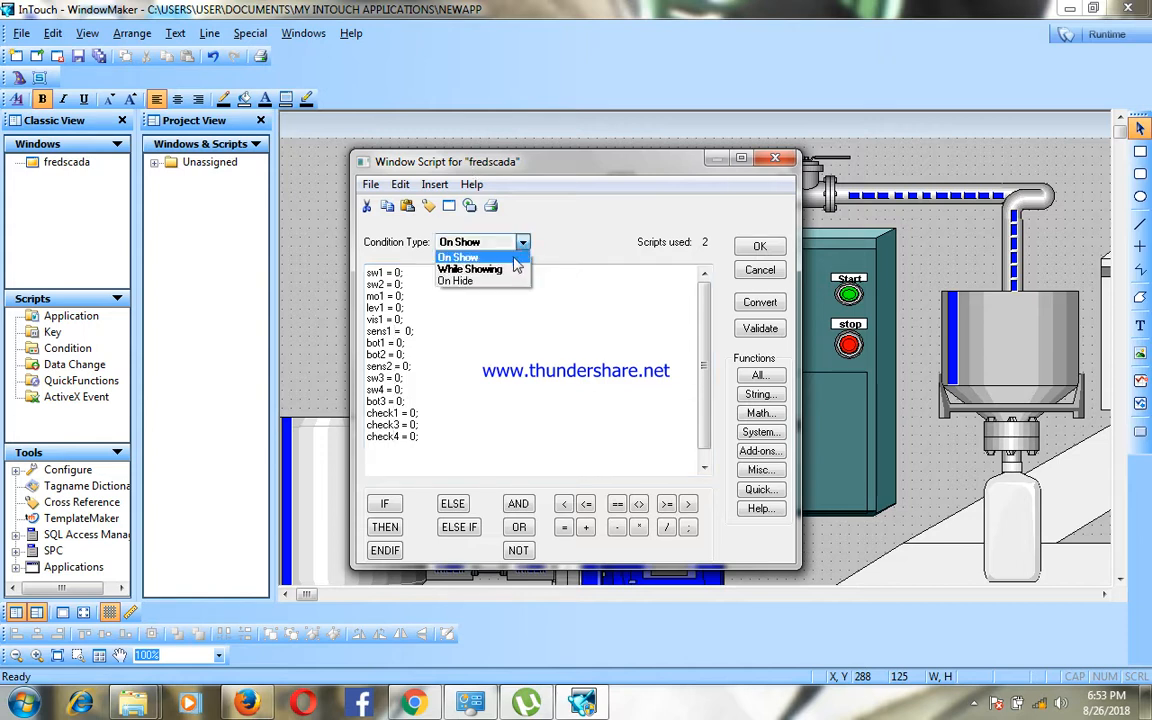
pyautogui.click(470, 268)
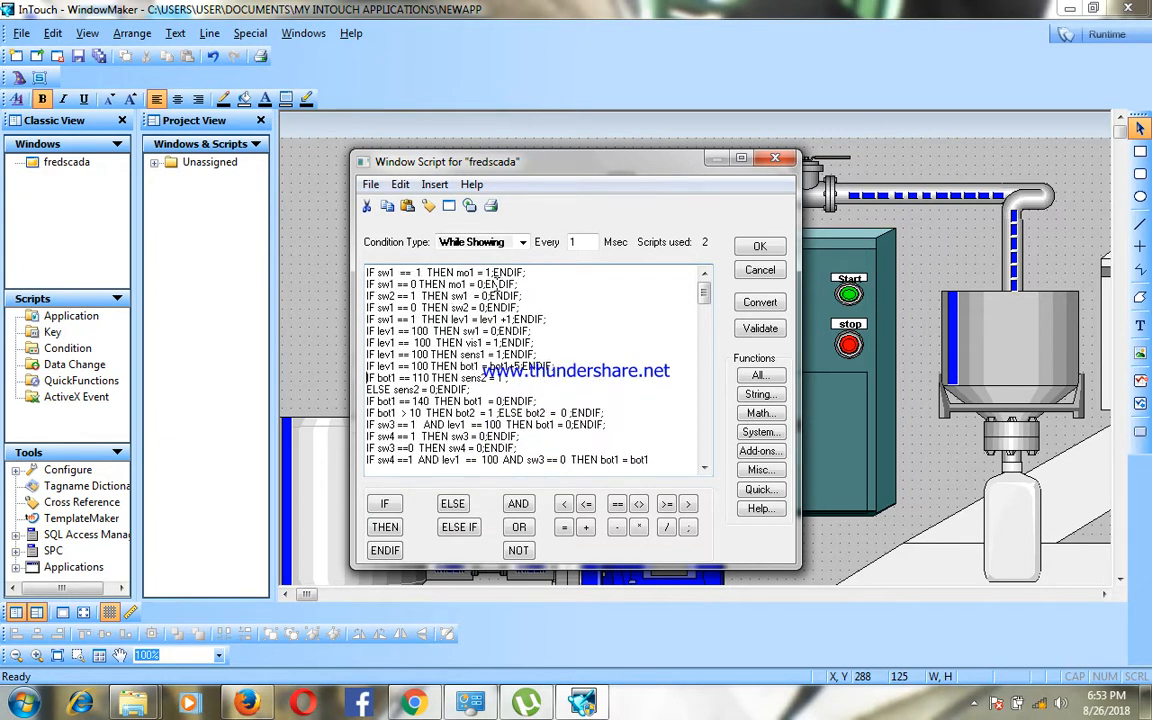
pyautogui.scroll(-3)
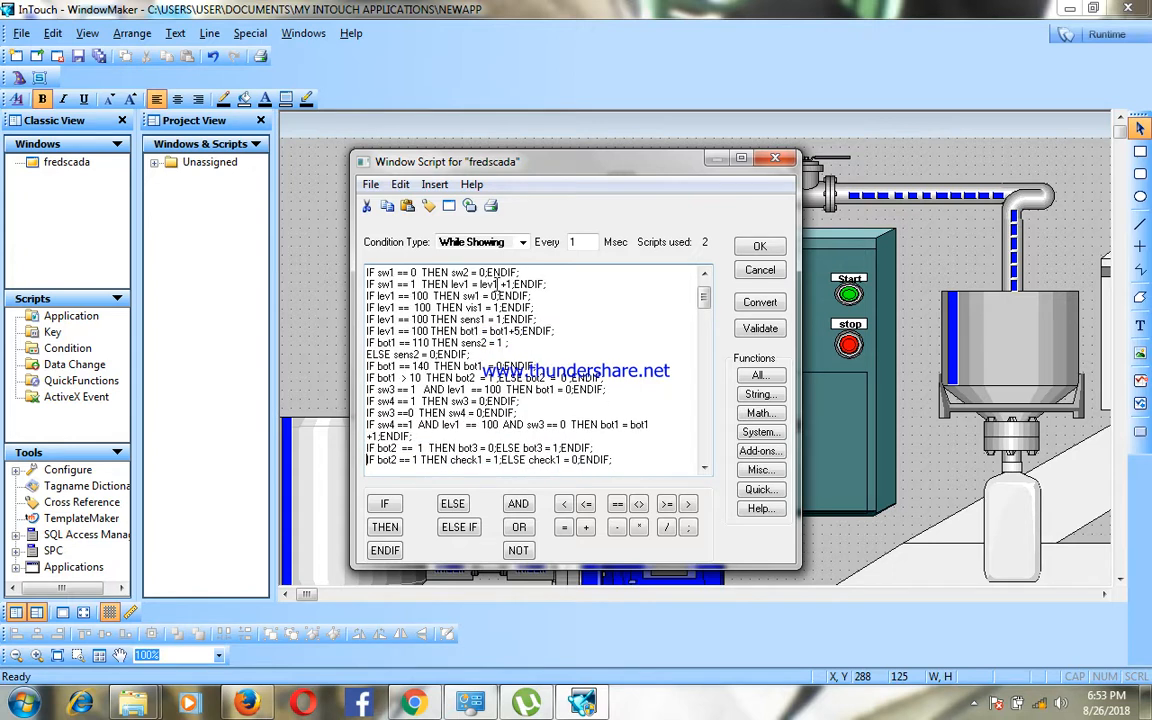
pyautogui.scroll(-3)
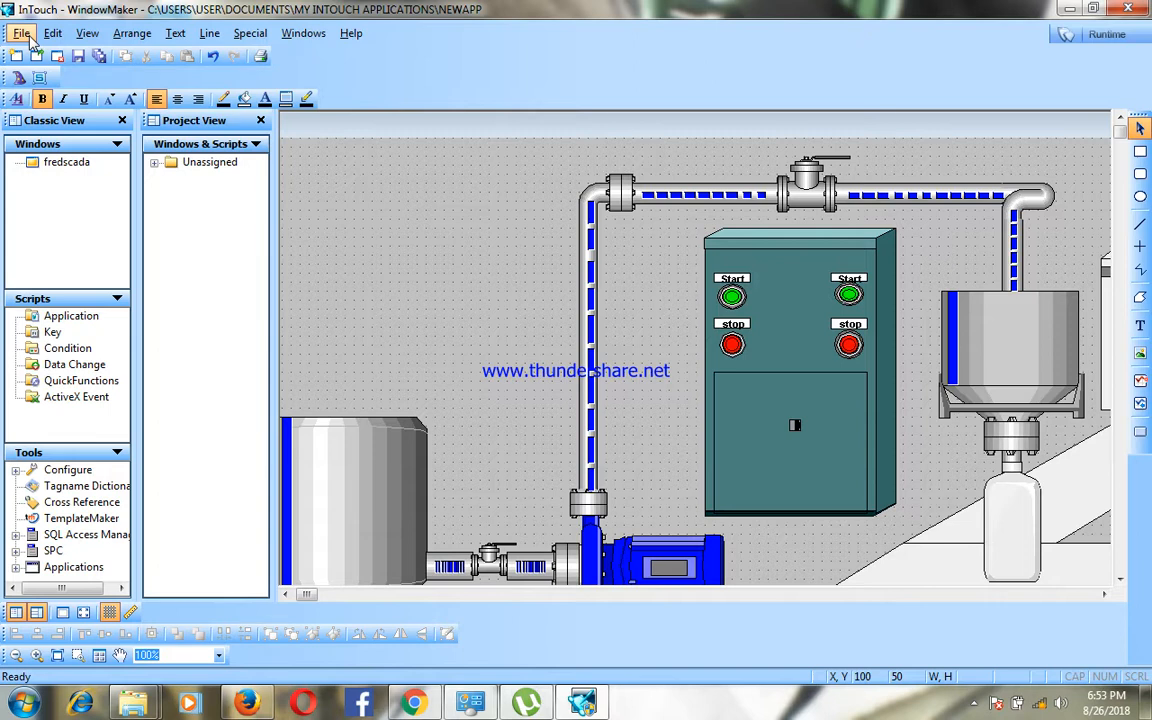
# Step: Switch fredscada to Runtime in WindowViewer, saving its changes first
pyautogui.click(20, 32)
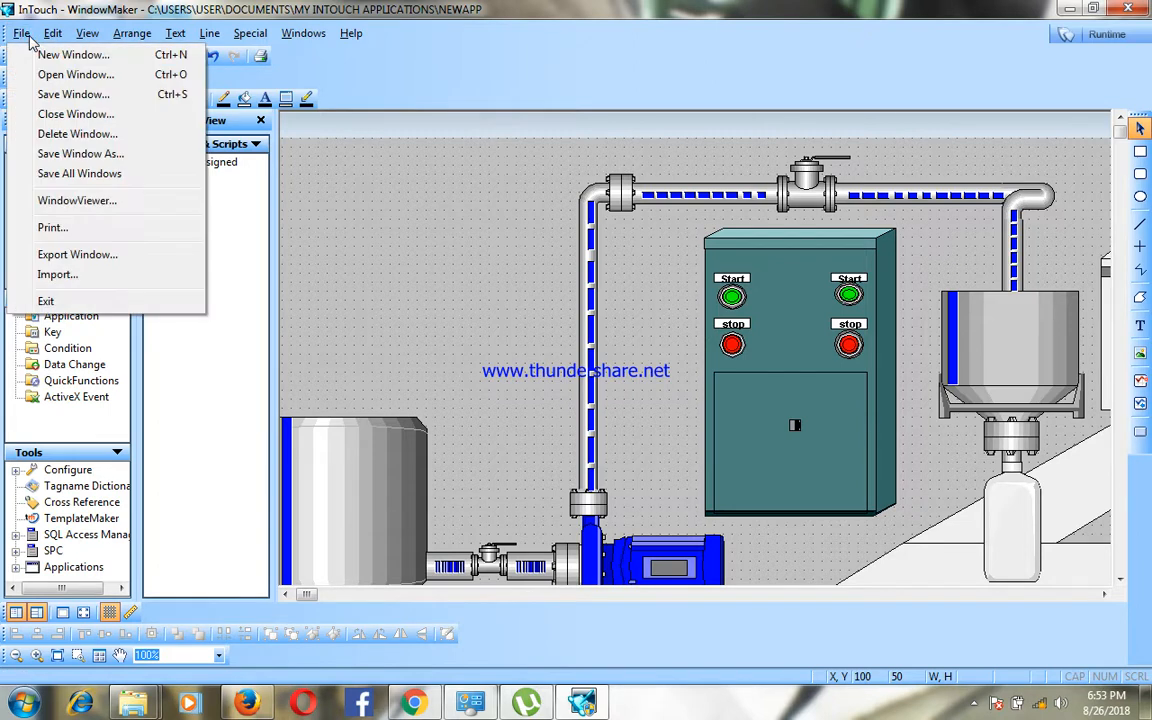
pyautogui.moveTo(76, 200)
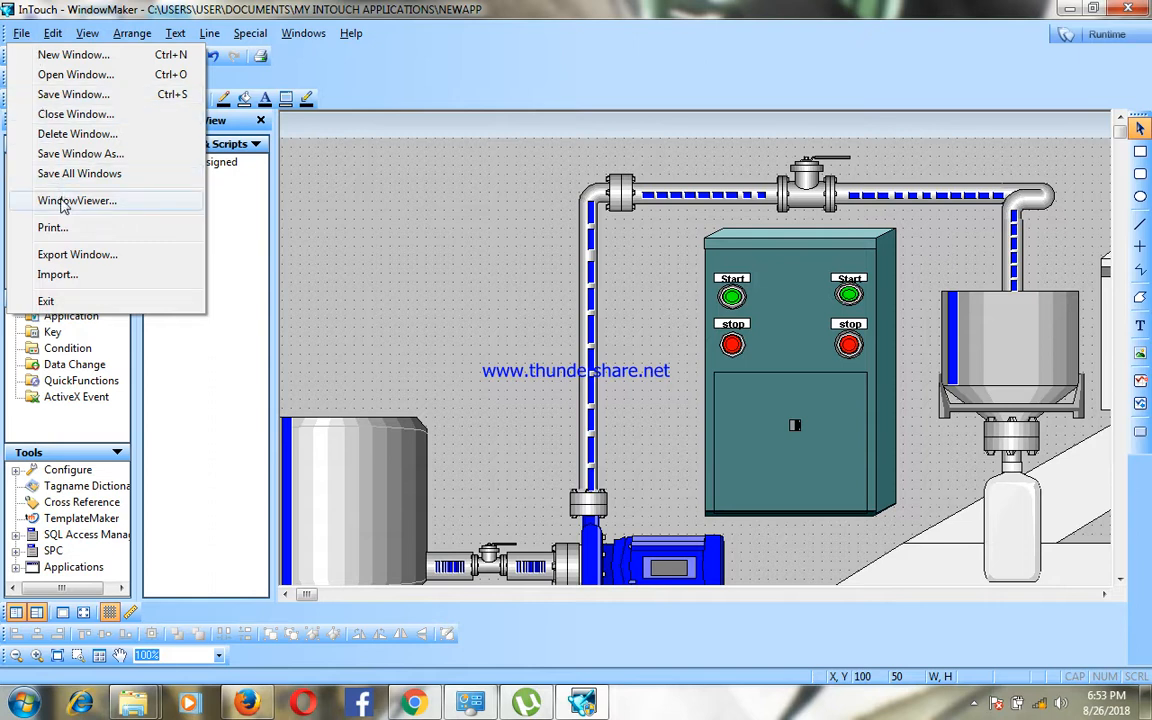
pyautogui.click(76, 200)
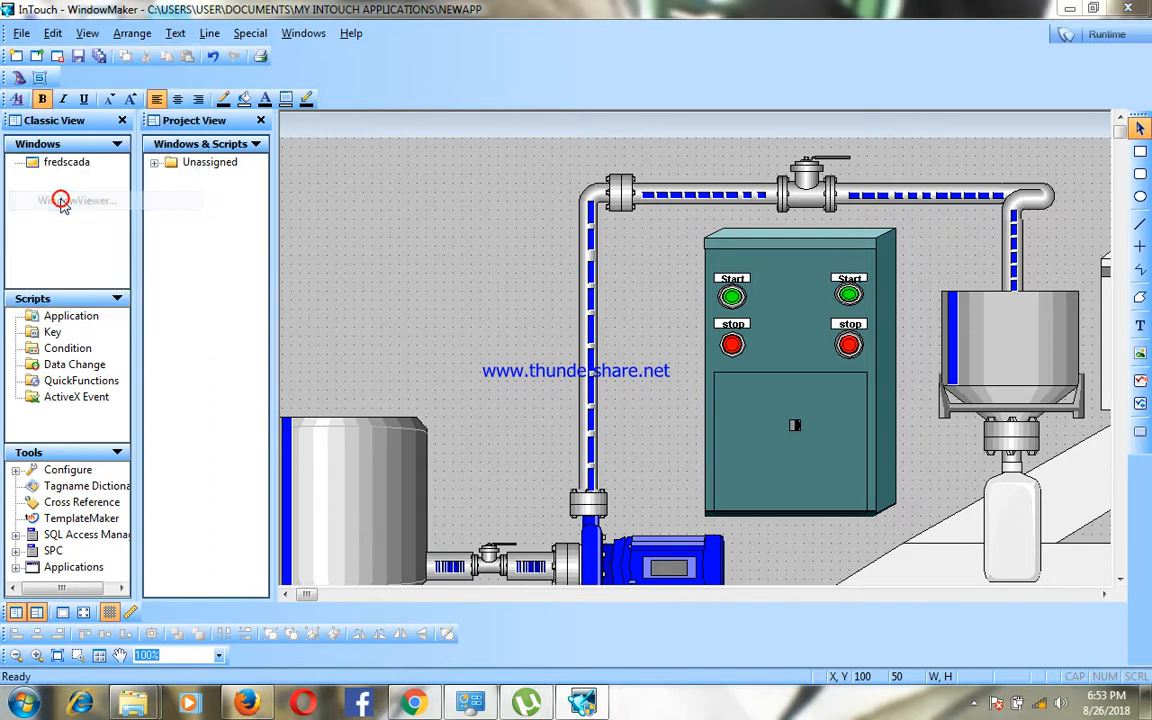
pyautogui.doubleClick(78, 200)
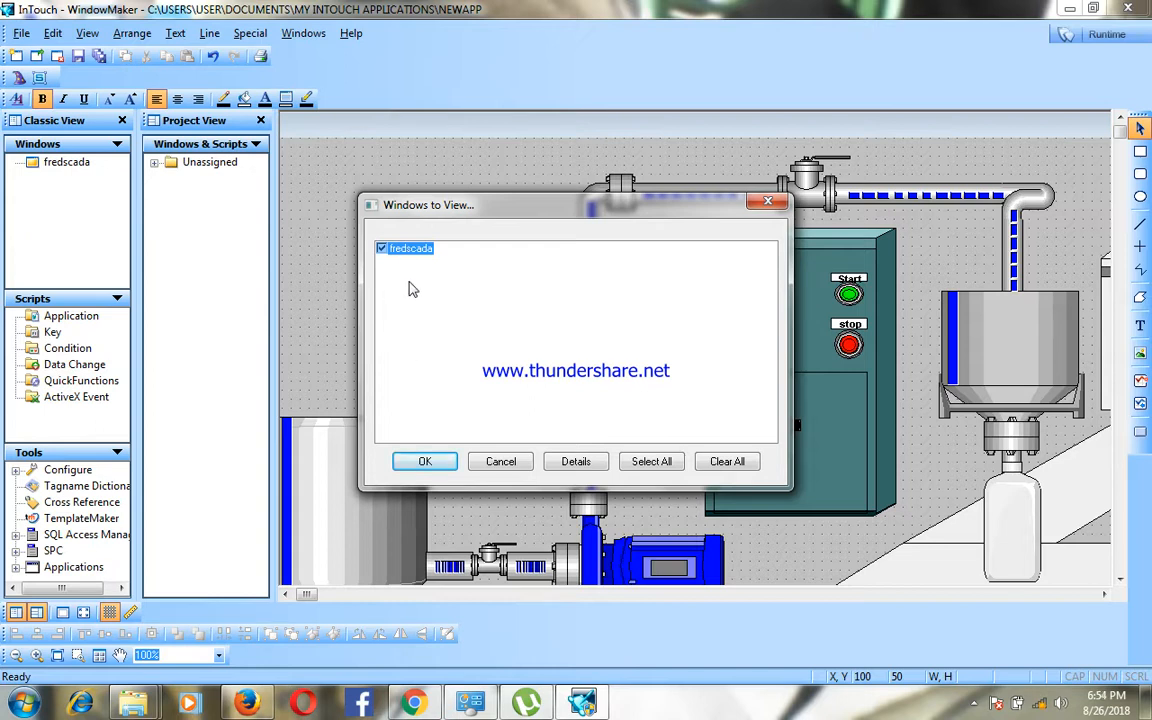
pyautogui.click(424, 460)
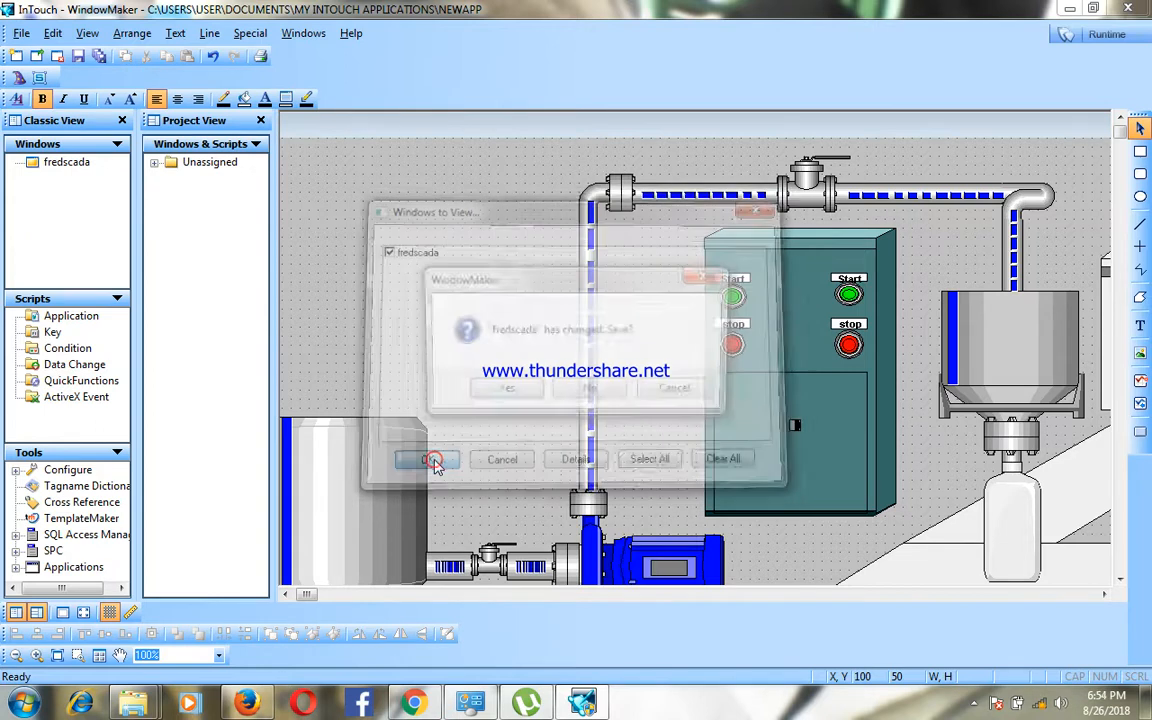
pyautogui.click(432, 458)
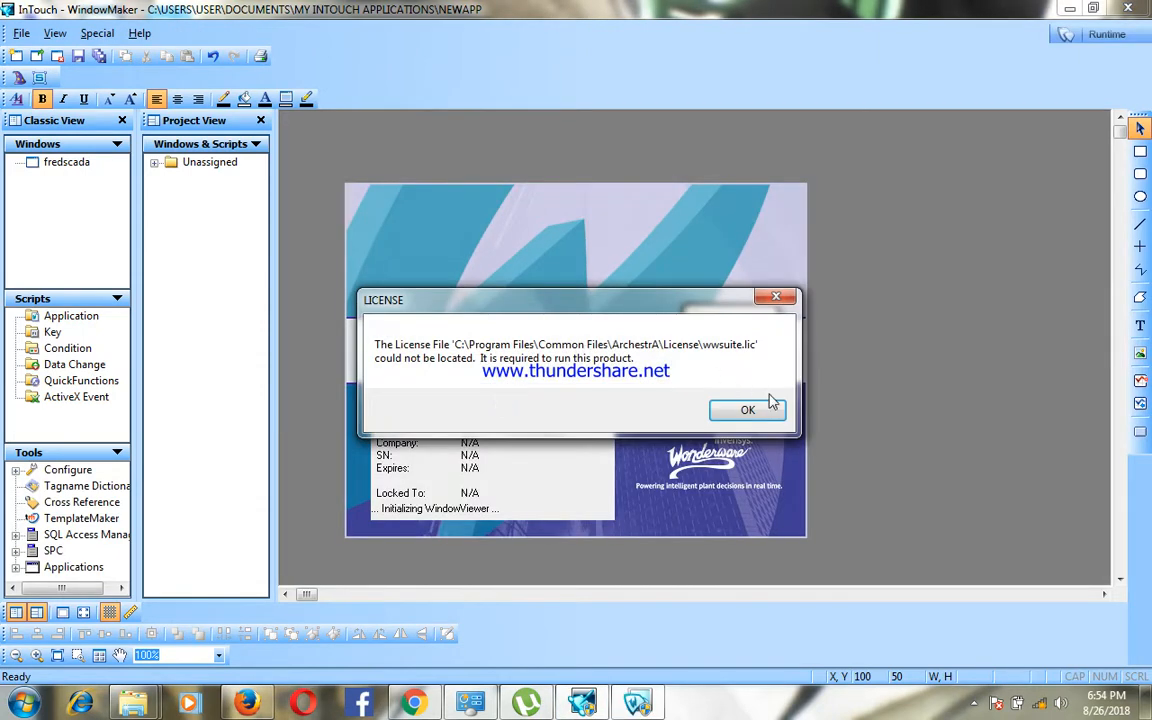
# Step: Continue past the 'License not available' prompt in demo mode and acknowledge its time limit
pyautogui.click(748, 410)
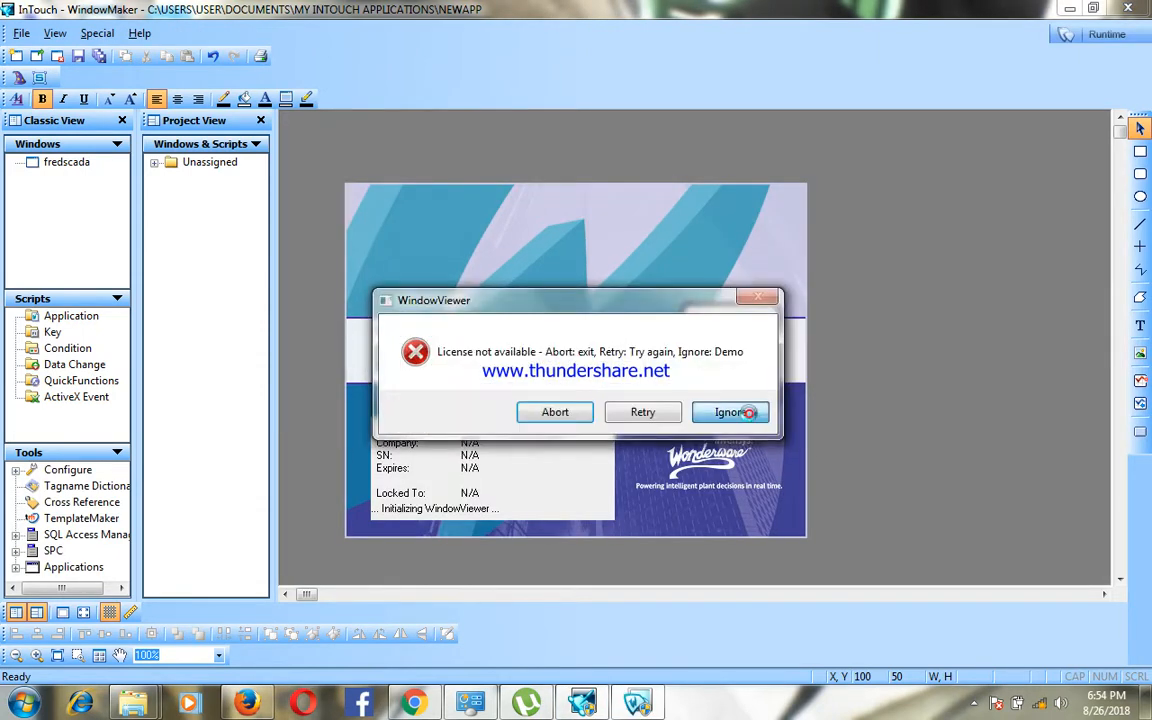
pyautogui.click(730, 412)
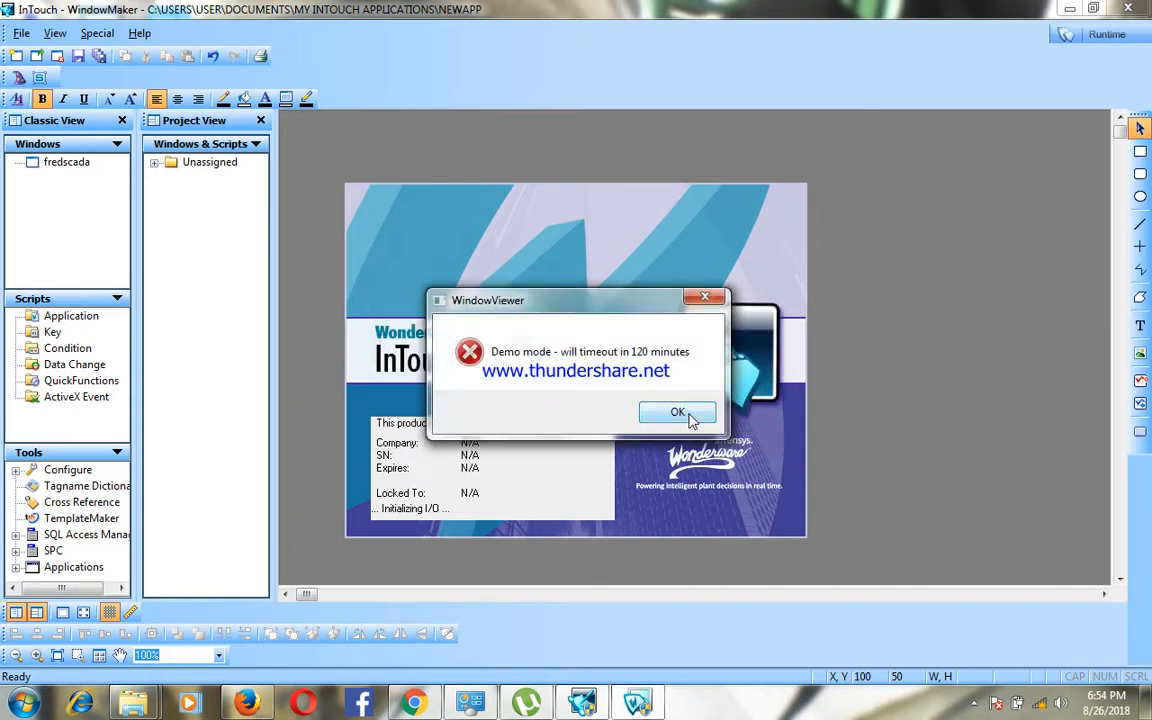
pyautogui.click(676, 412)
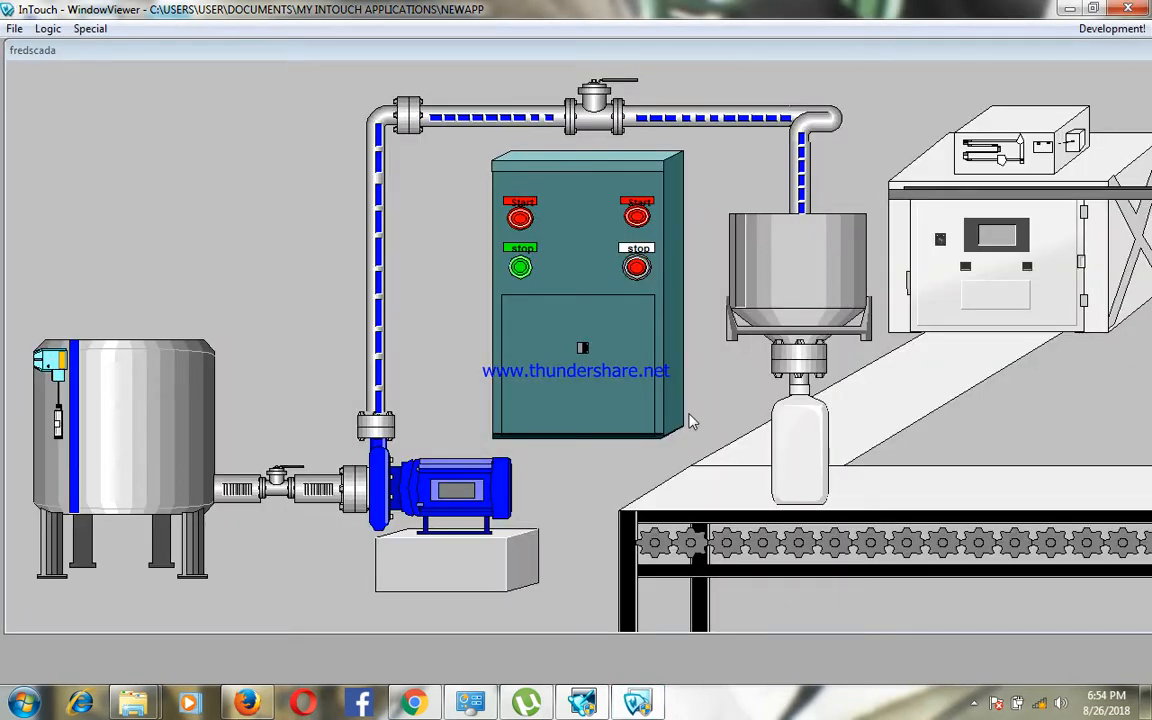
pyautogui.moveTo(1004, 60)
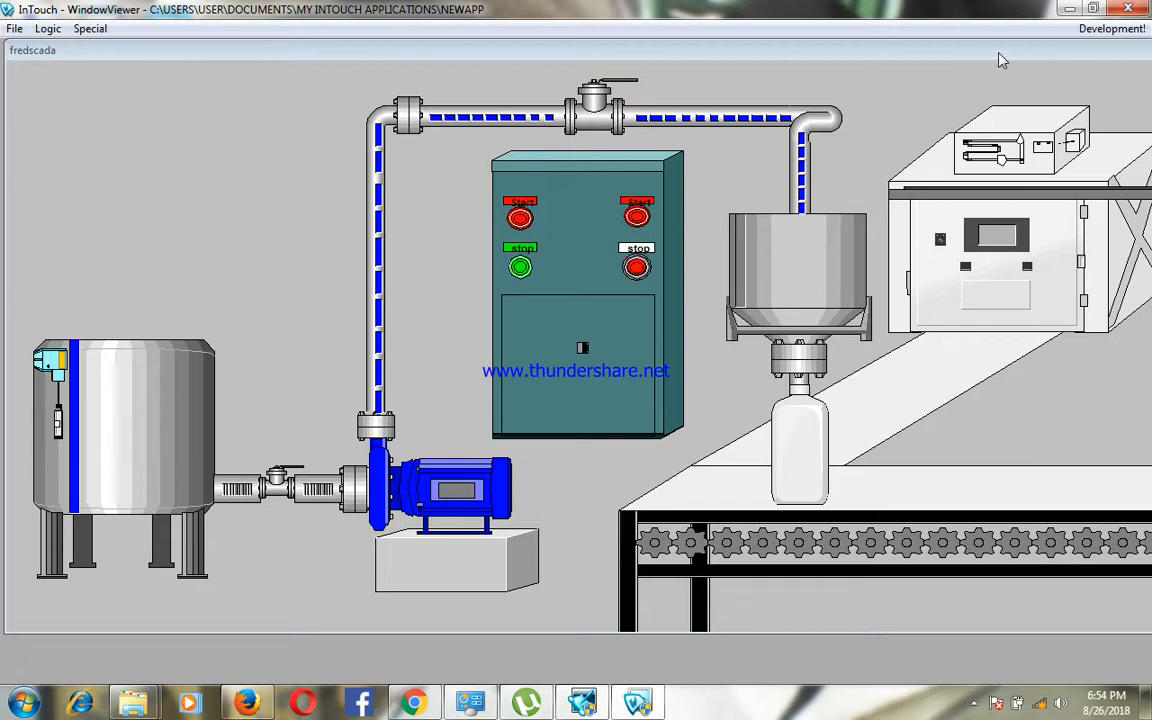
pyautogui.moveTo(398, 54)
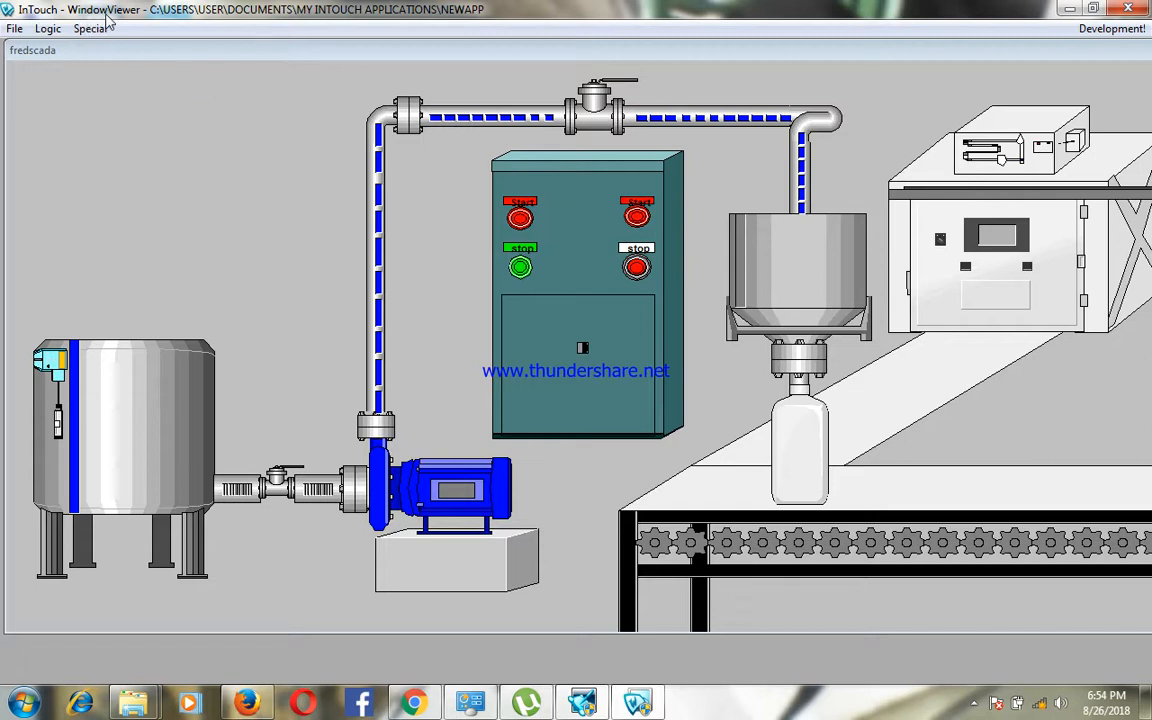
pyautogui.moveTo(808, 52)
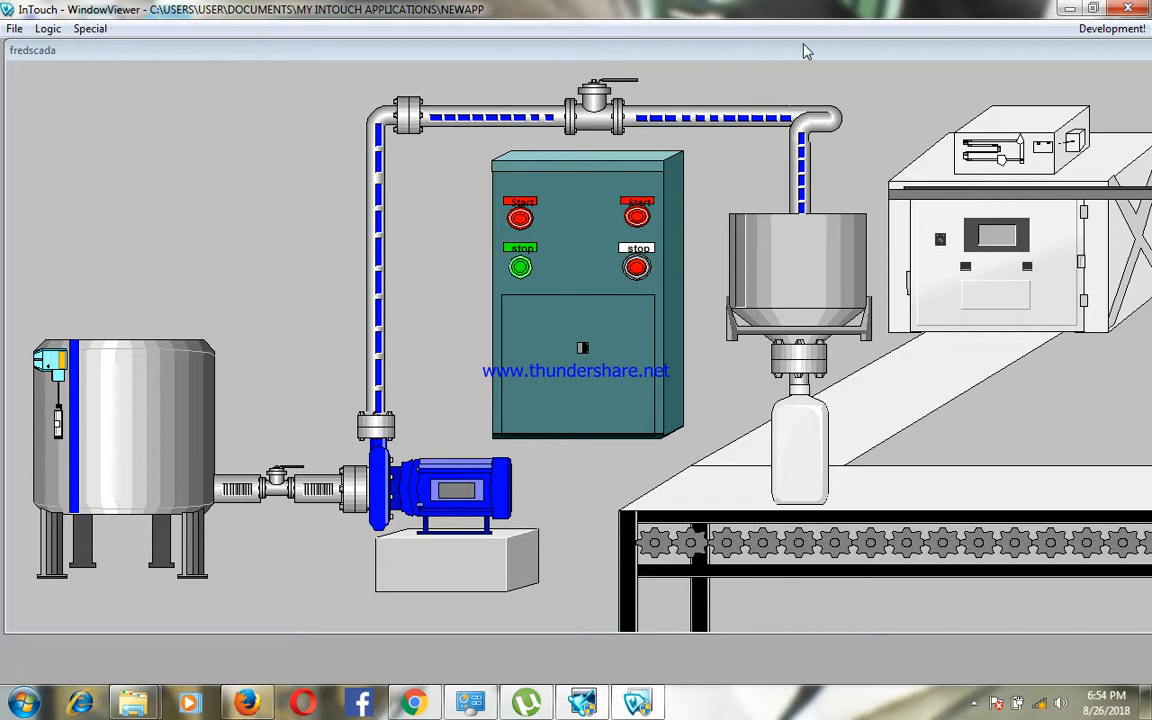
pyautogui.moveTo(864, 58)
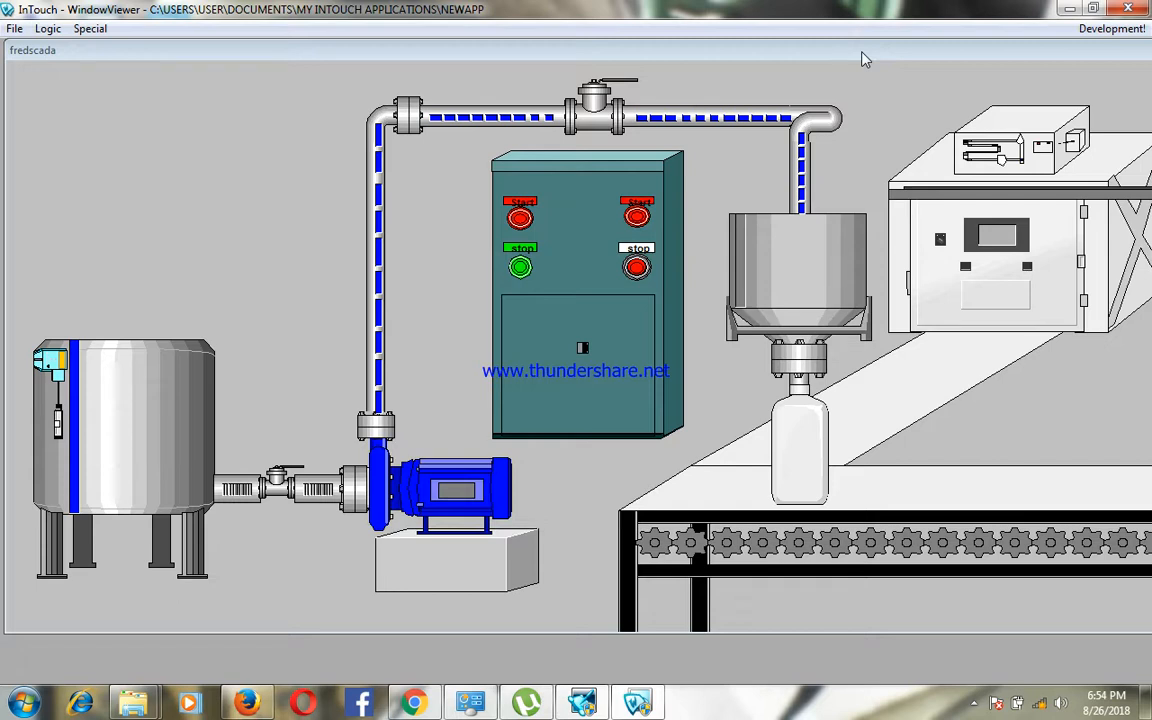
pyautogui.moveTo(760, 62)
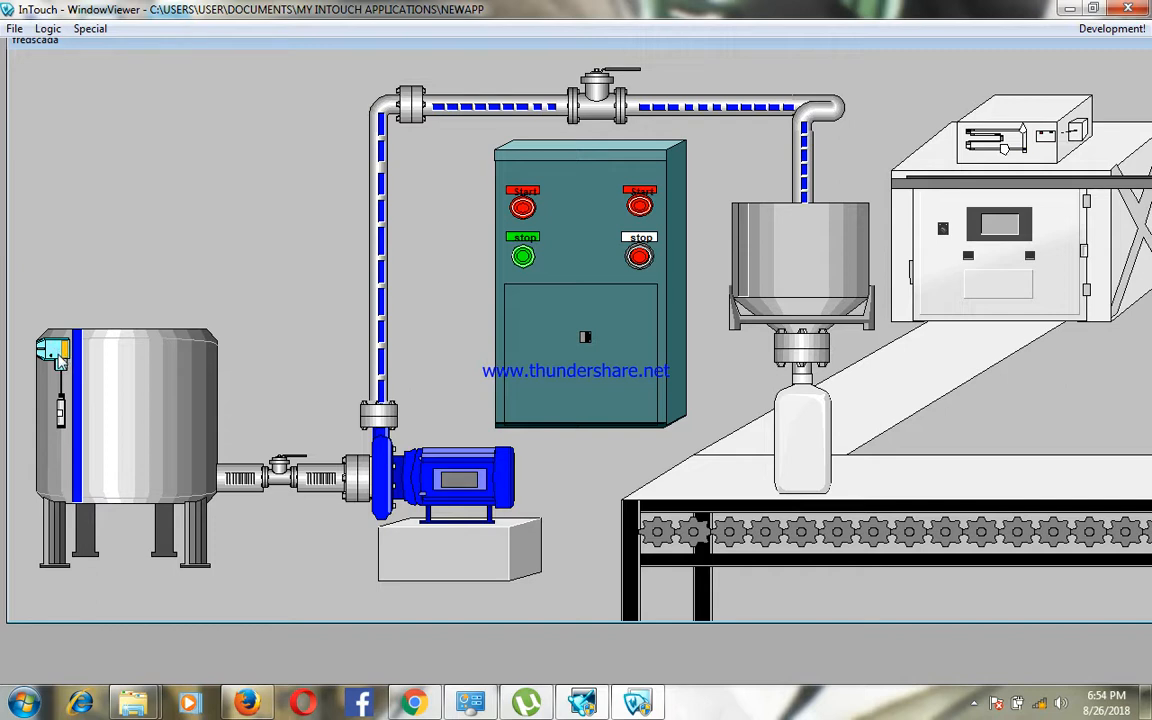
pyautogui.moveTo(108, 364)
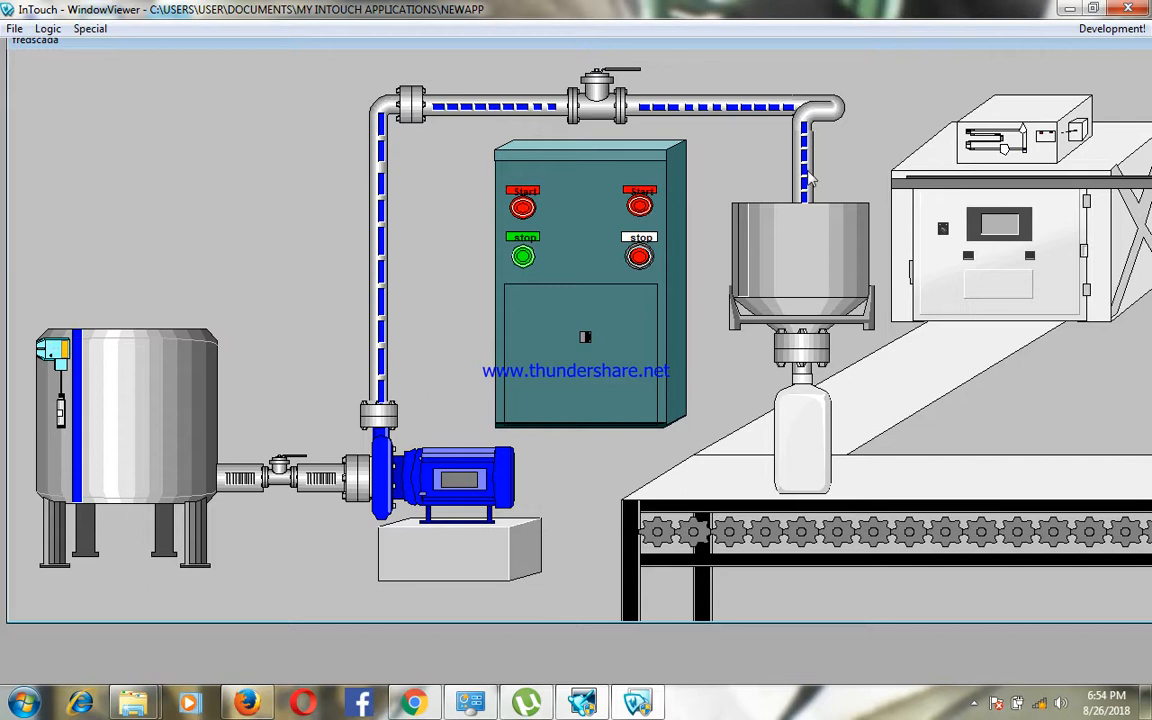
pyautogui.moveTo(584, 208)
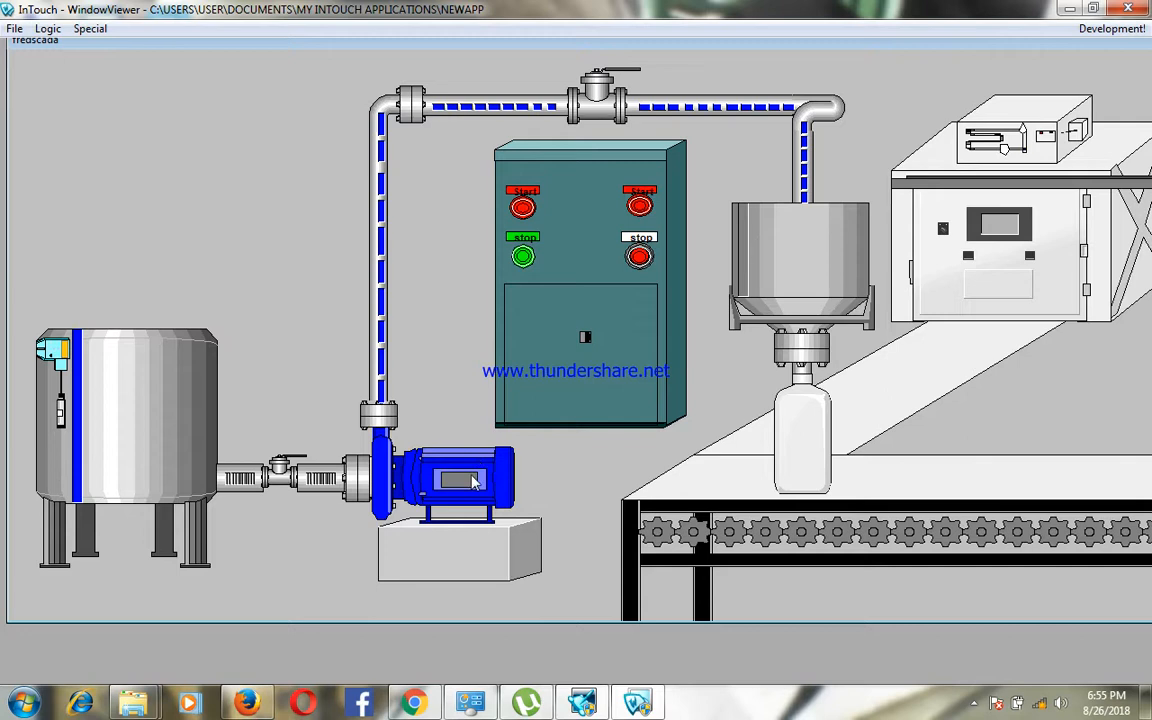
pyautogui.moveTo(598, 216)
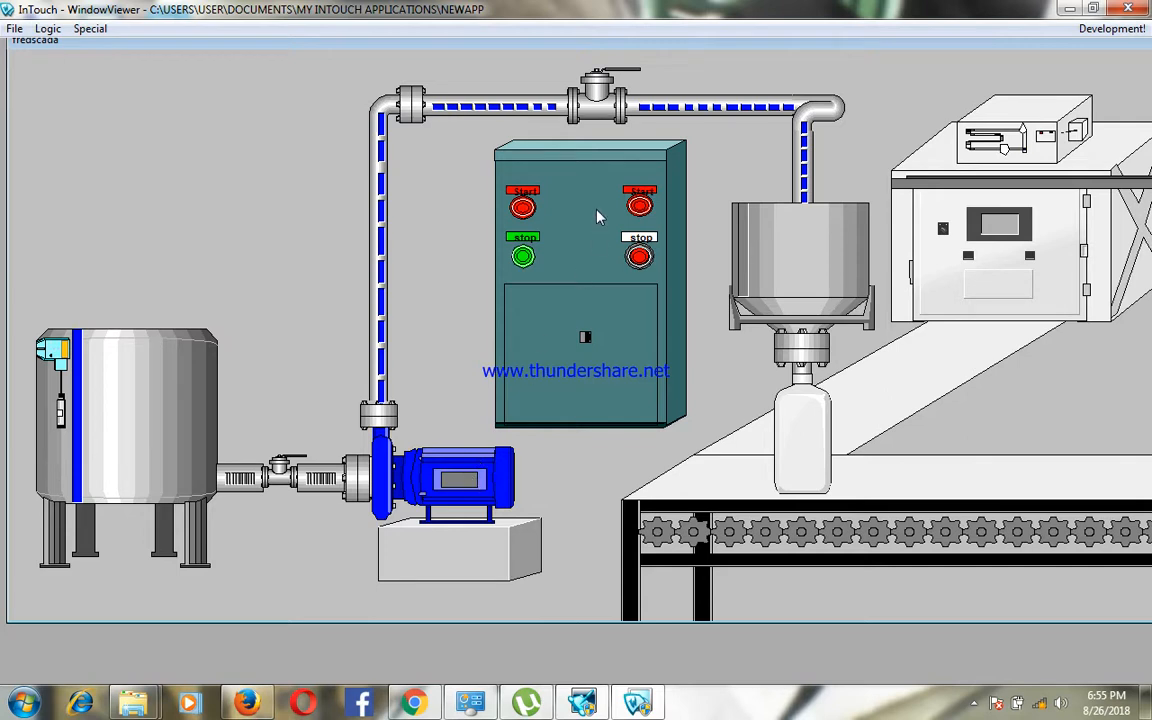
pyautogui.moveTo(1012, 96)
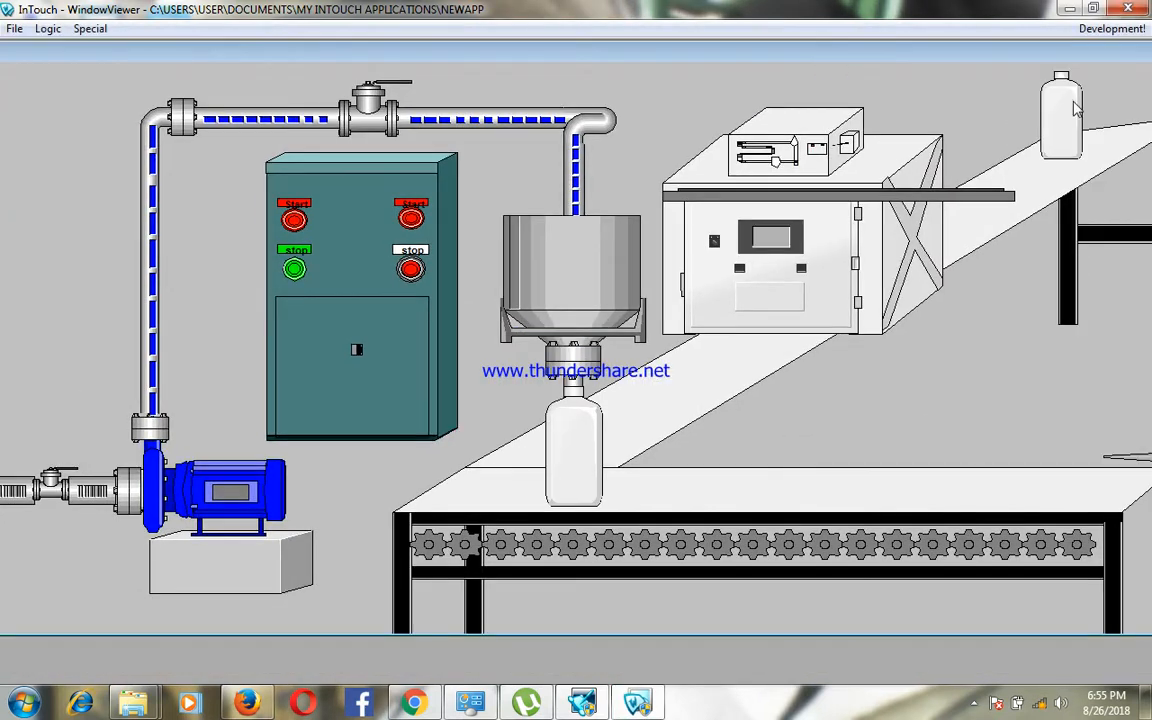
pyautogui.moveTo(796, 272)
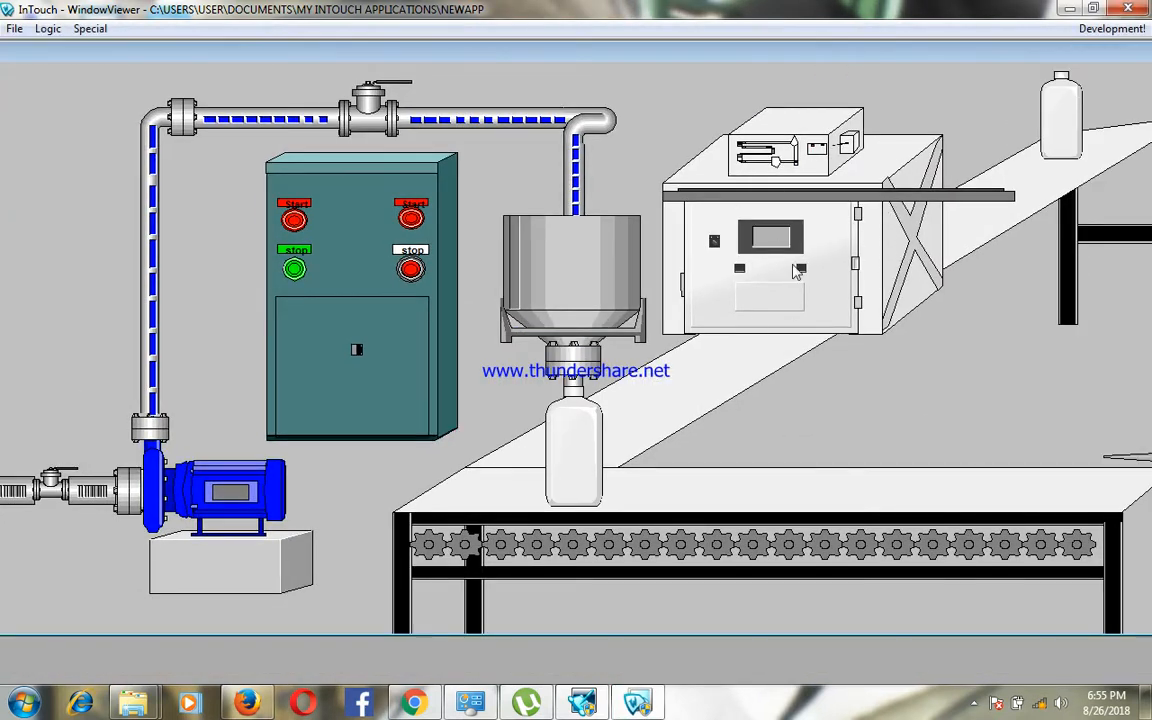
pyautogui.moveTo(820, 196)
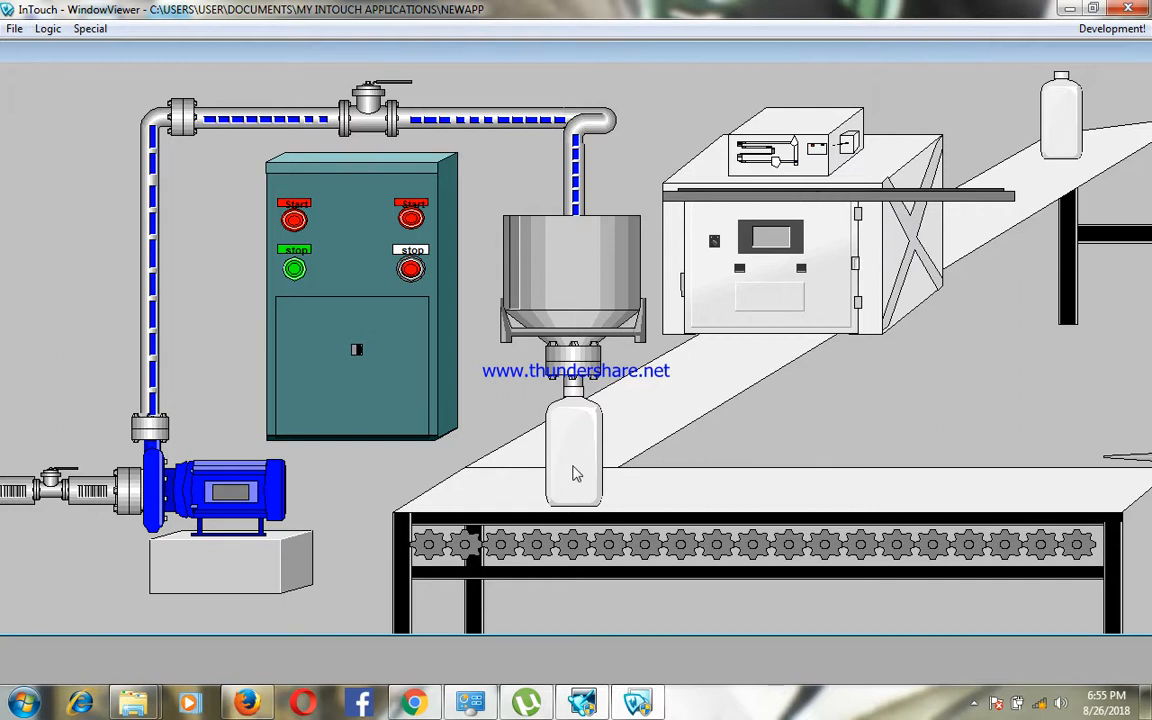
pyautogui.moveTo(1090, 390)
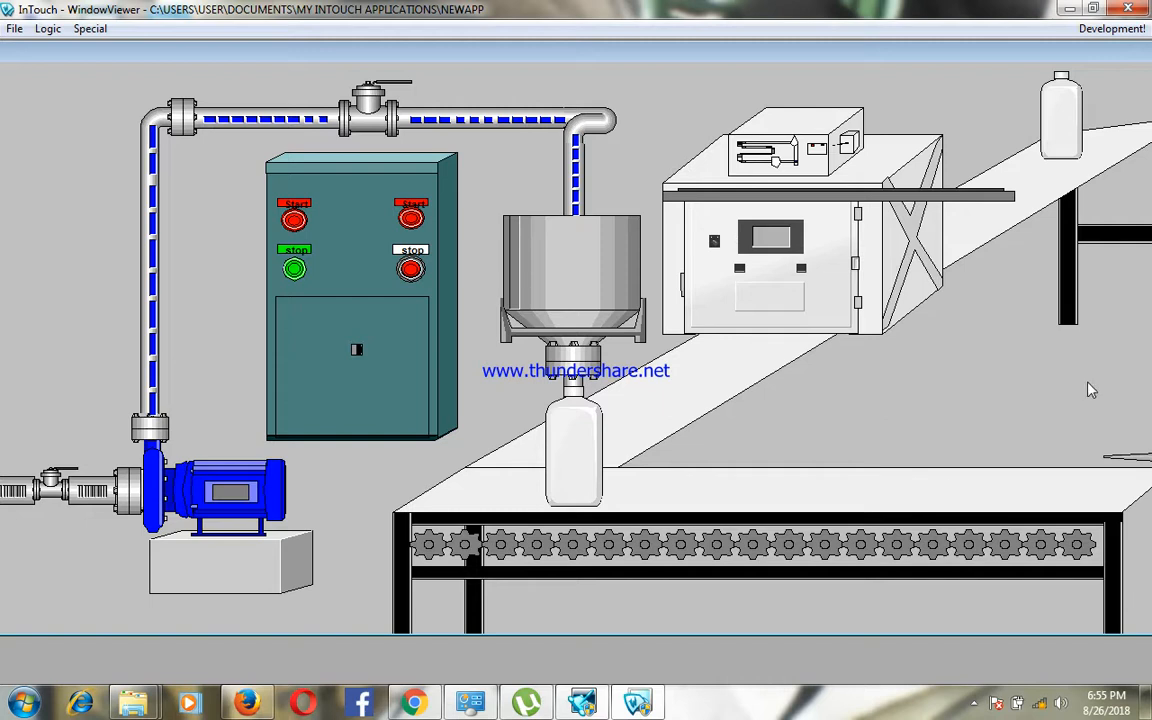
pyautogui.moveTo(1096, 480)
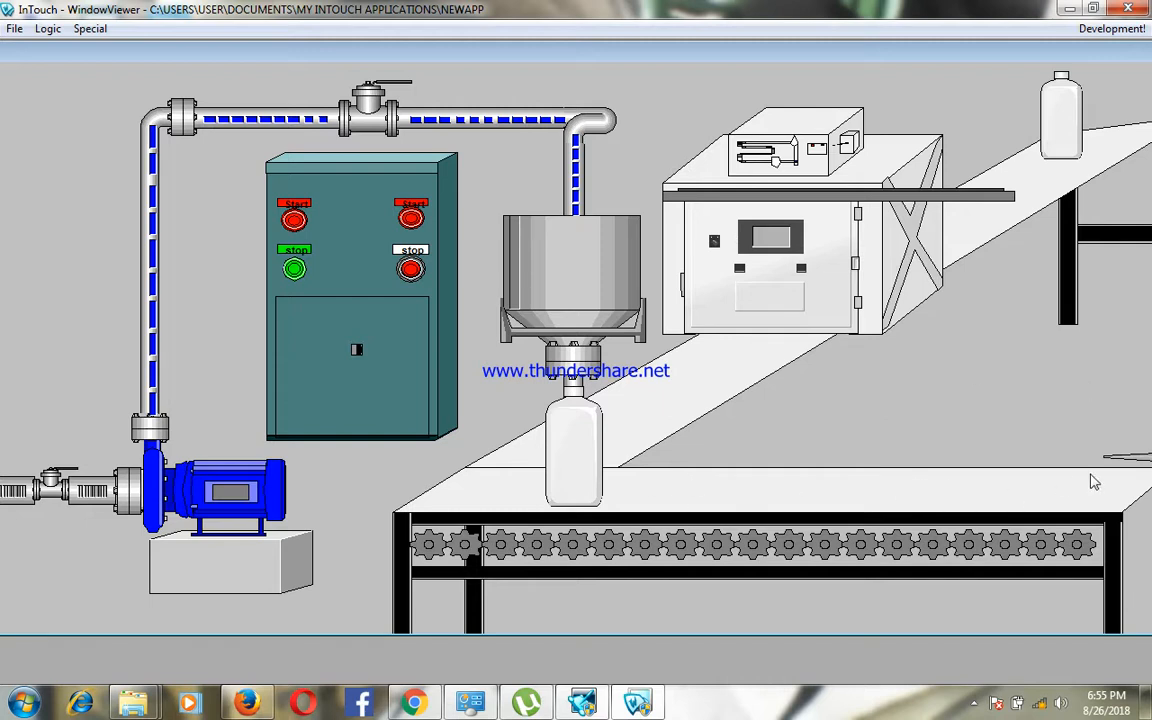
pyautogui.moveTo(1110, 492)
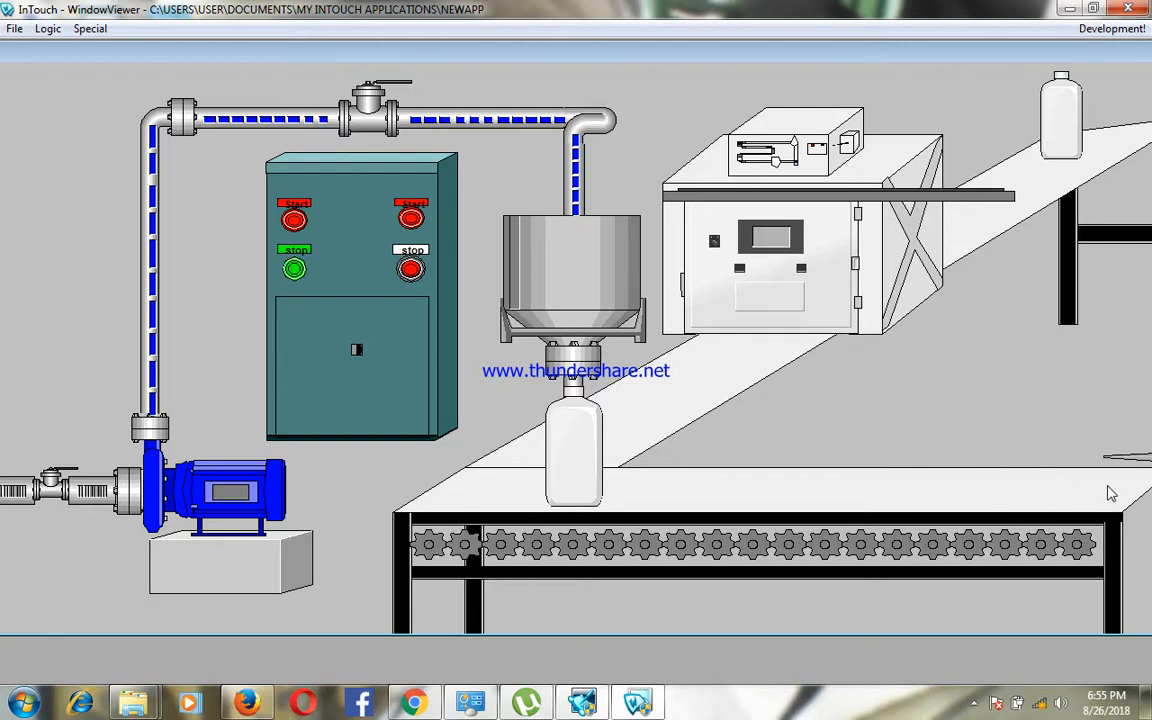
pyautogui.moveTo(810, 516)
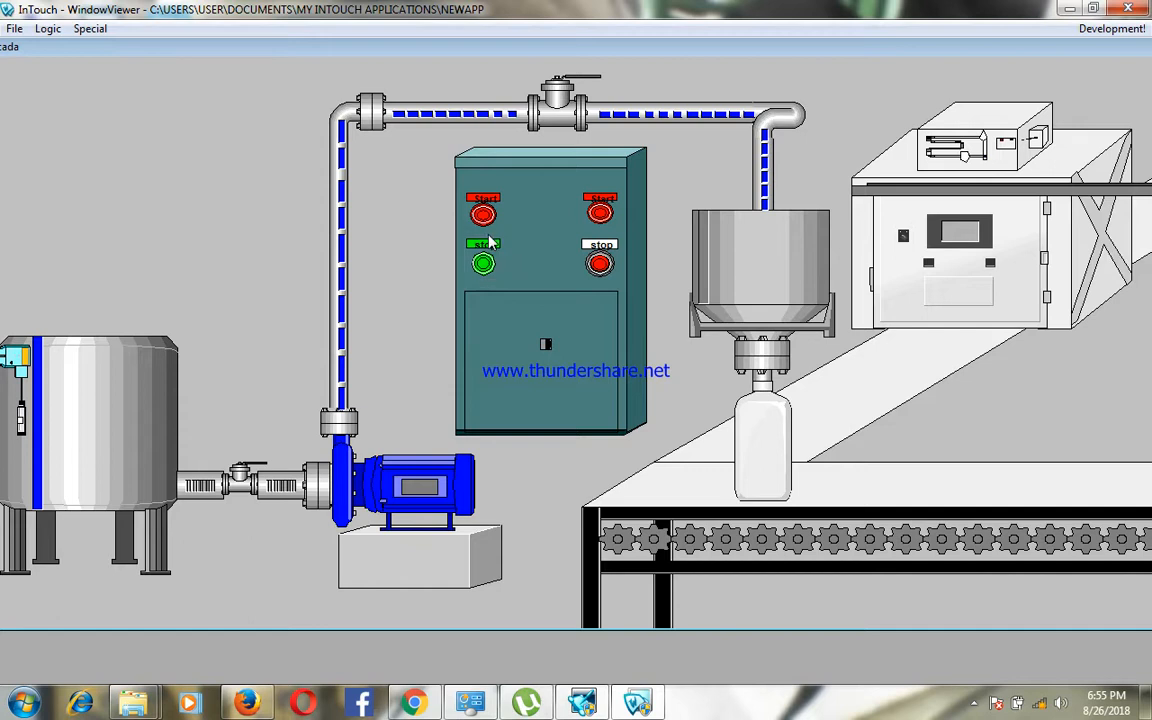
# Step: Switch on the left start light on the running control panel graphic
pyautogui.click(484, 212)
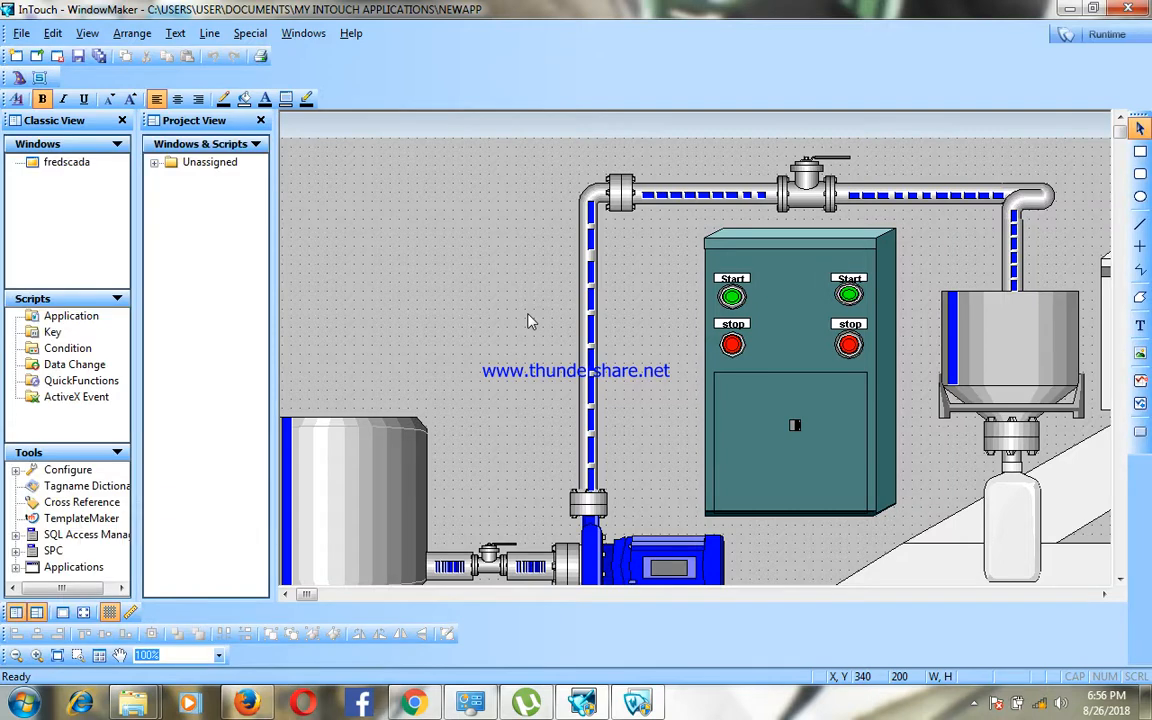
# Step: Reopen the fredscada Window Scripts and review the While Showing condition script again
pyautogui.rightClick(530, 320)
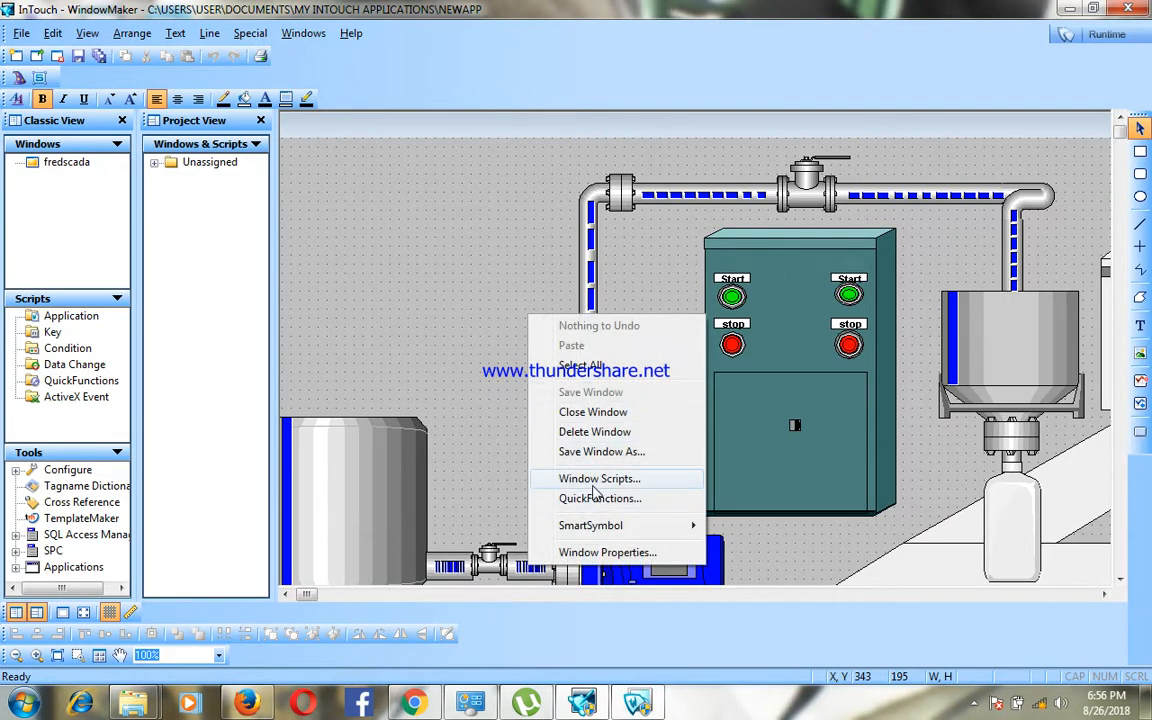
pyautogui.click(600, 478)
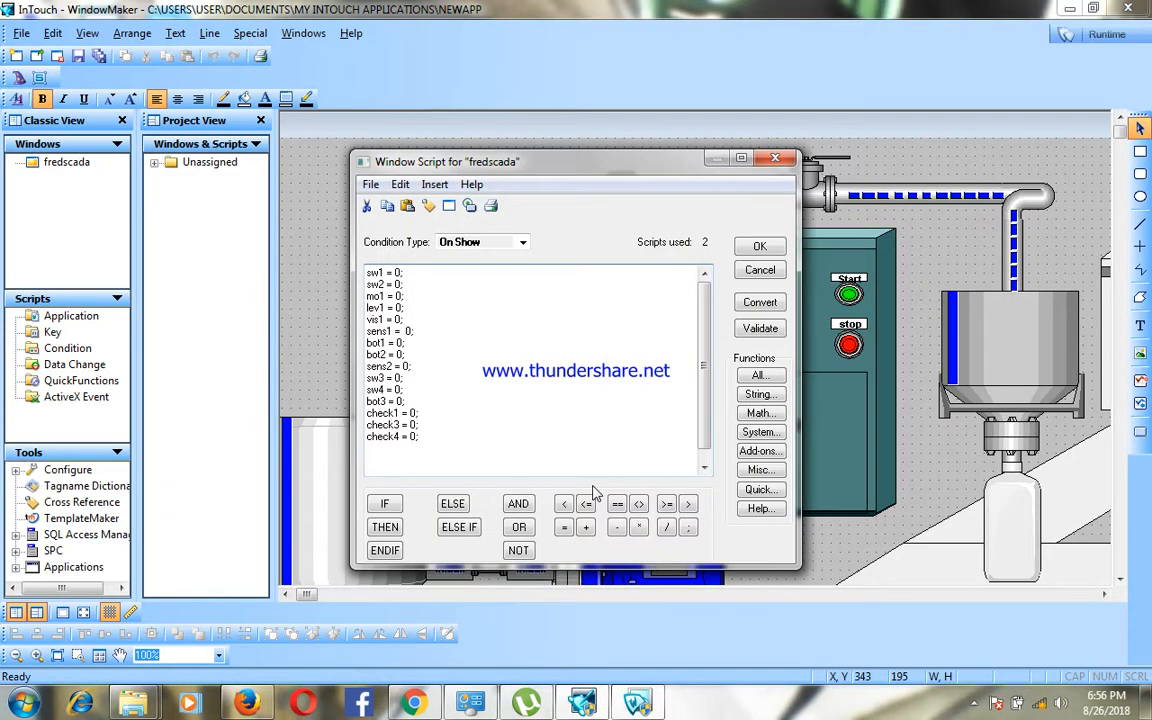
pyautogui.click(520, 242)
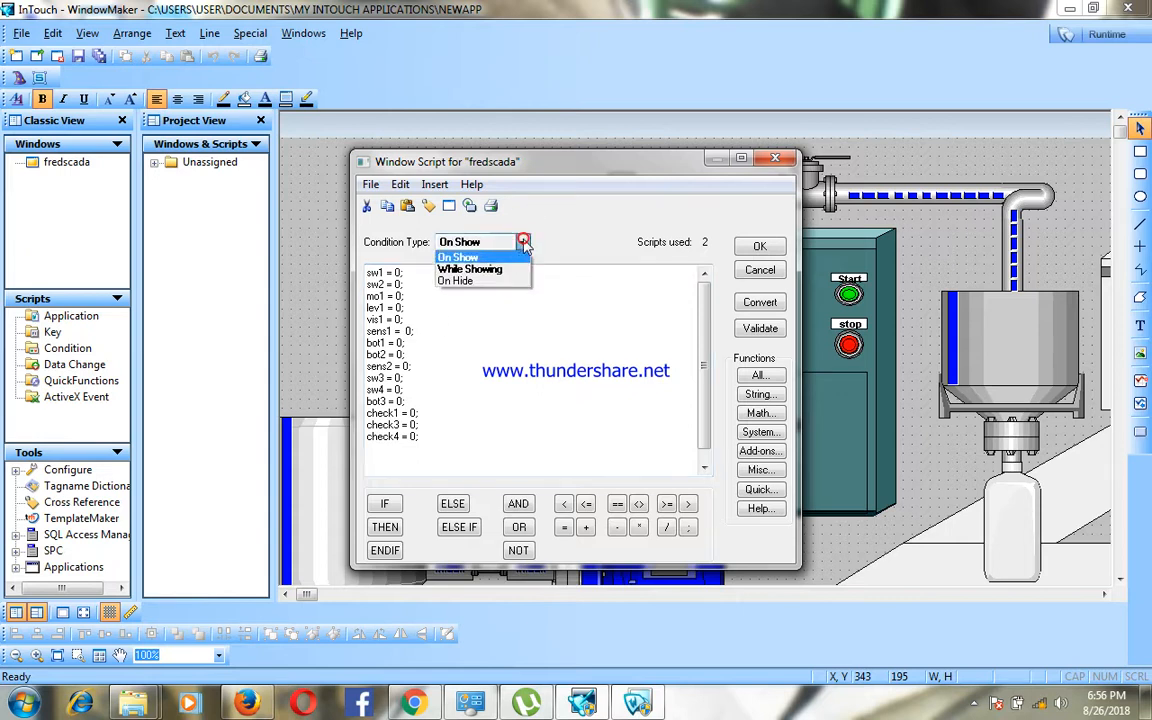
pyautogui.click(470, 270)
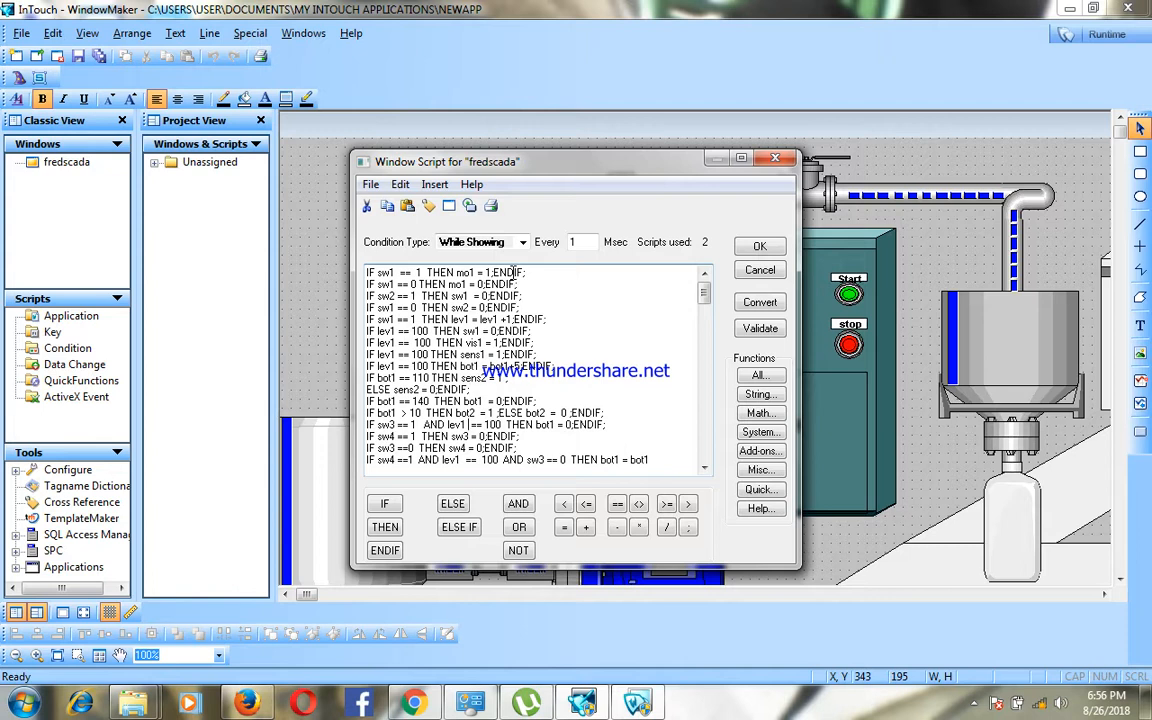
pyautogui.scroll(-3)
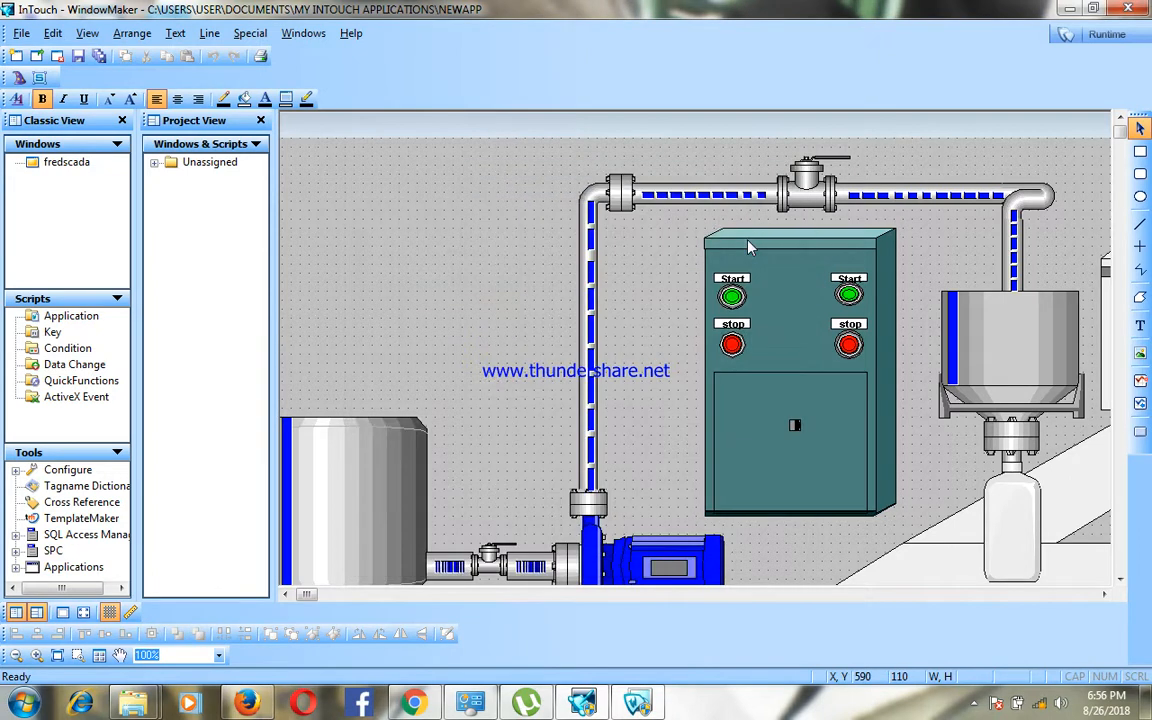
pyautogui.moveTo(784, 544)
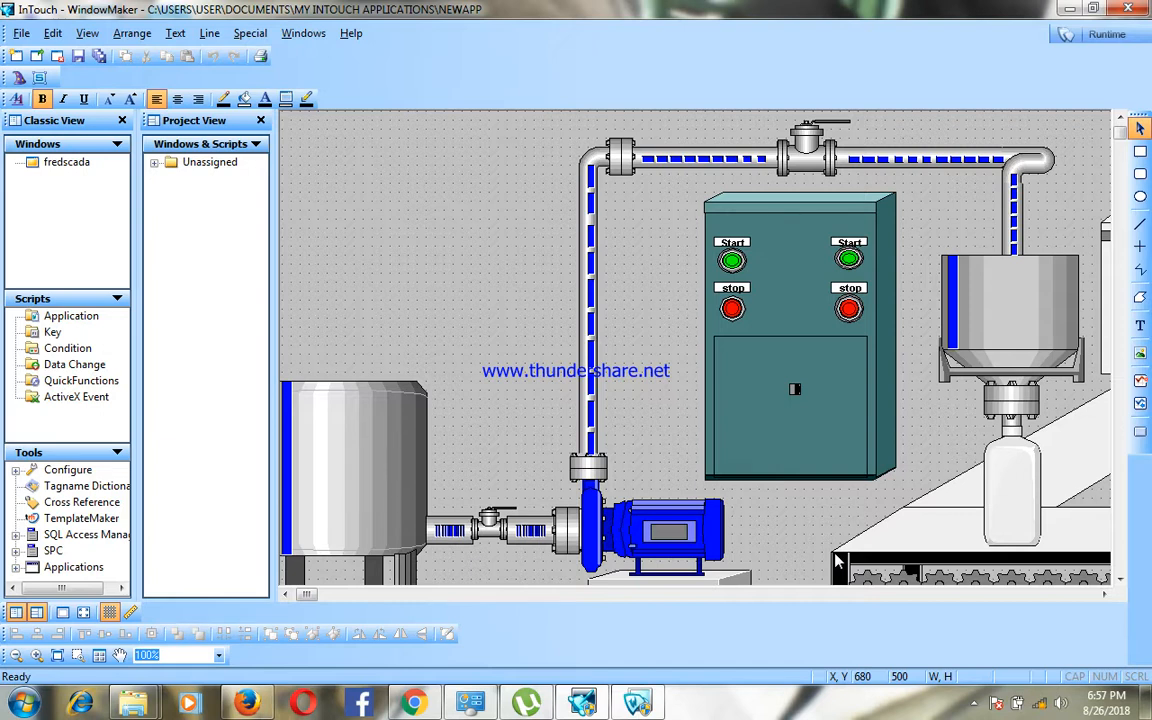
pyautogui.moveTo(980, 674)
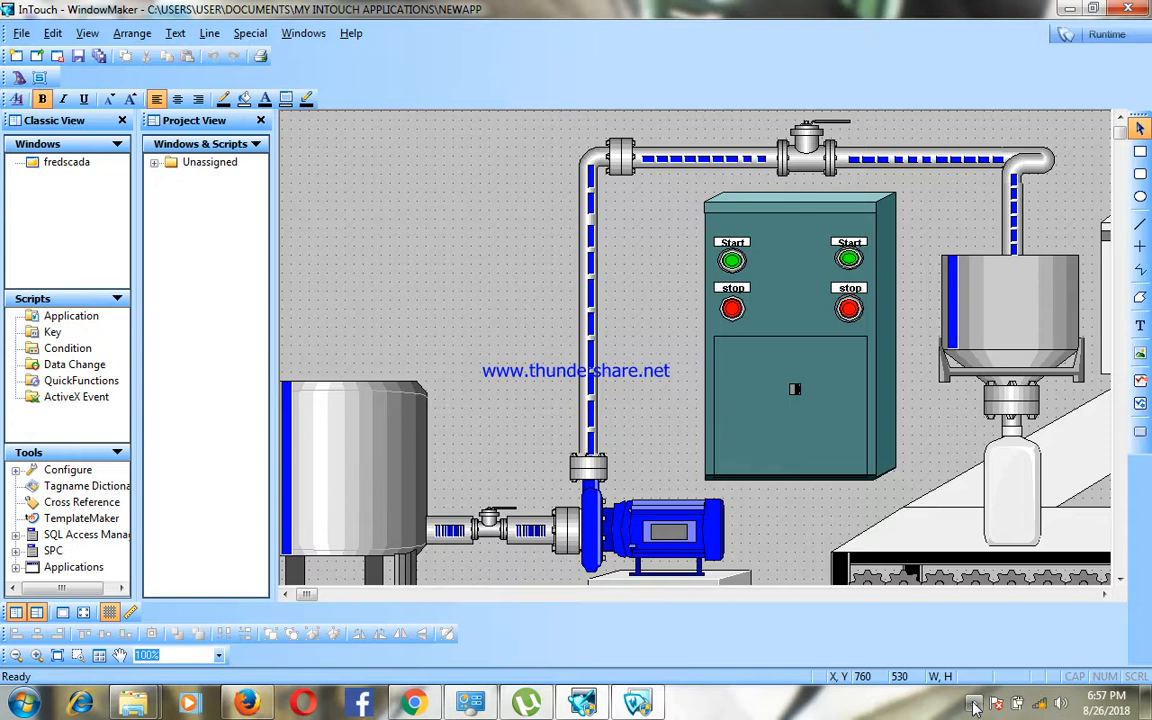
# Step: Reveal the hidden system tray icons from the taskbar arrow
pyautogui.click(976, 704)
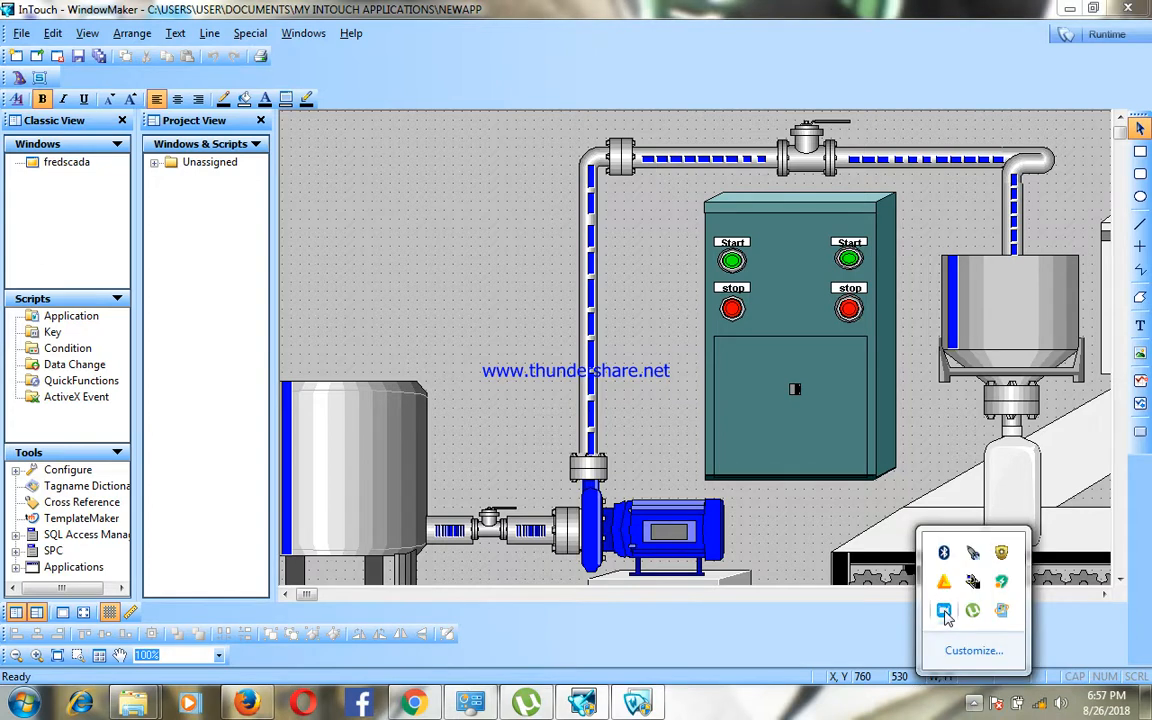